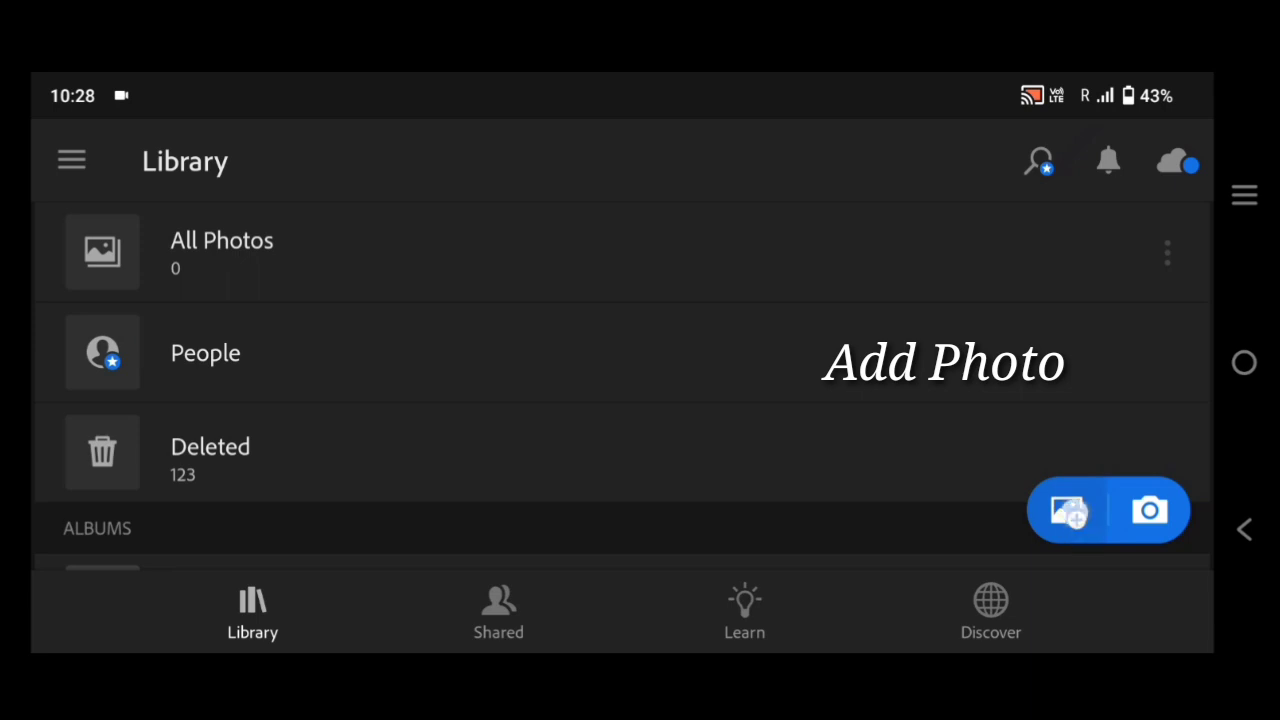
# Import the red-dress portrait and open it from All Photos in the editor
pyautogui.click(1065, 510)
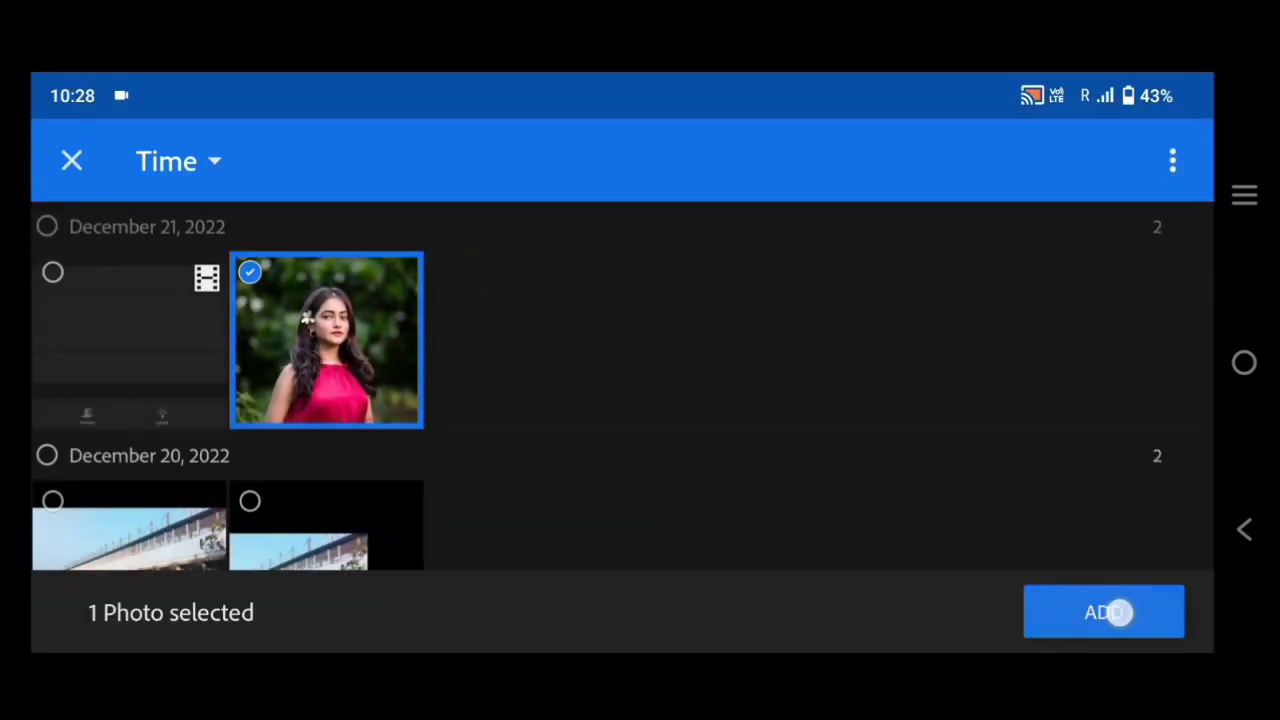
pyautogui.click(1103, 612)
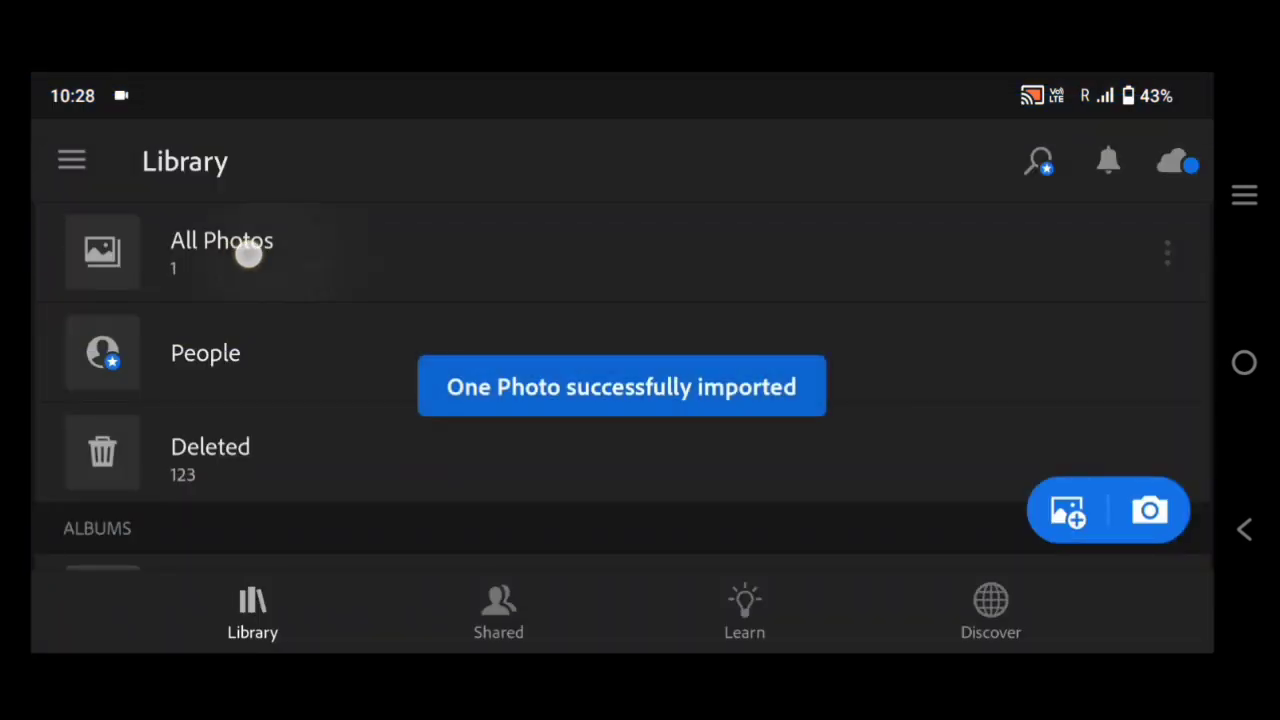
pyautogui.click(221, 251)
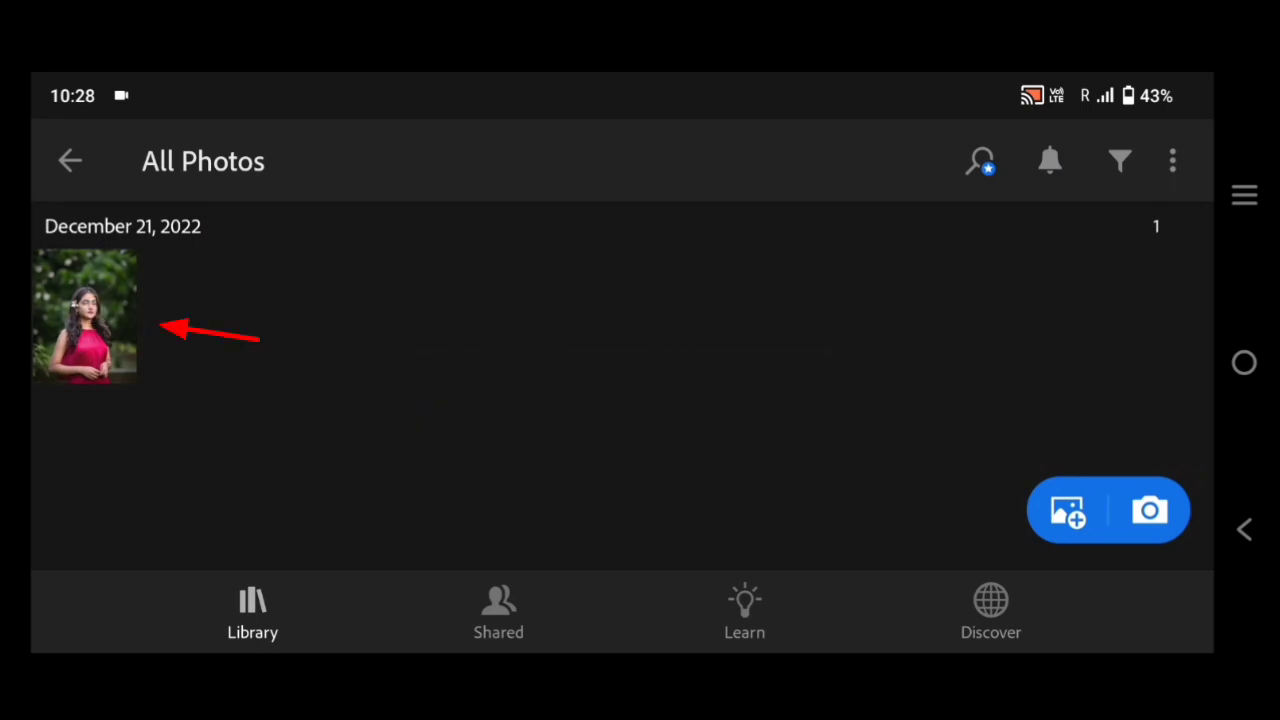
pyautogui.click(85, 317)
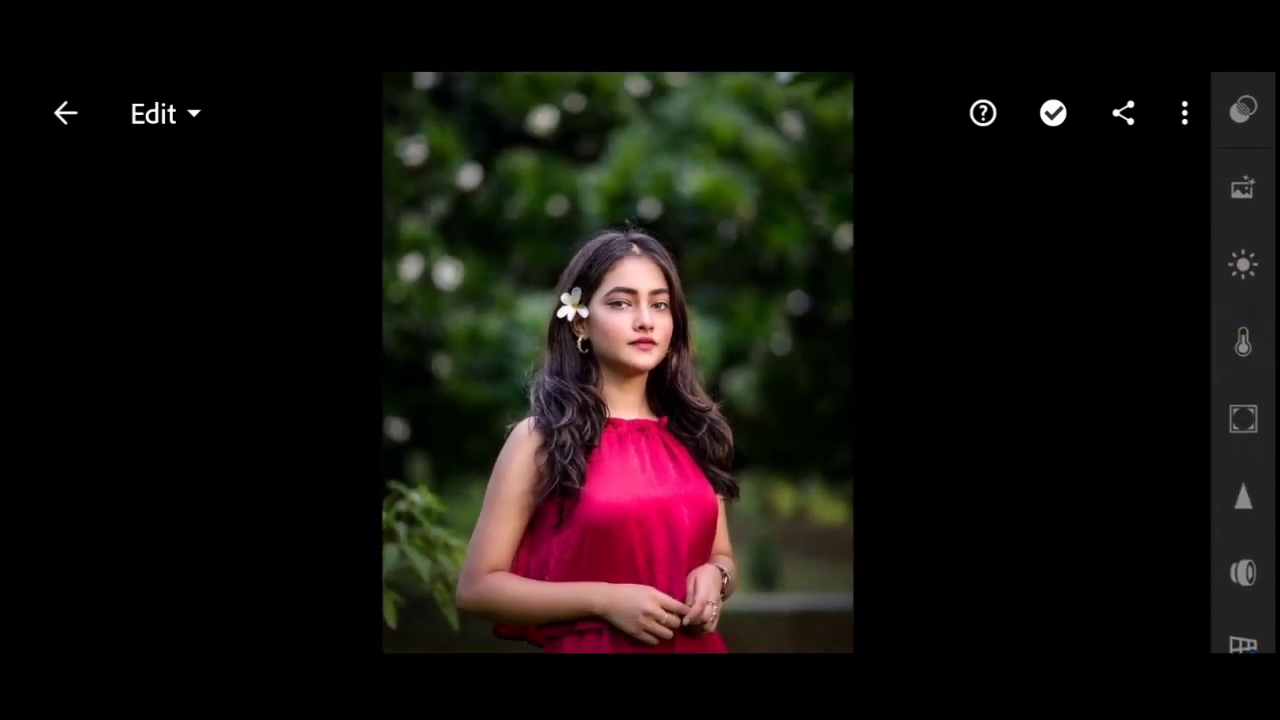
# Warm the portrait's white balance to Temp 21 and Tint 12 in the Color panel
pyautogui.click(1242, 342)
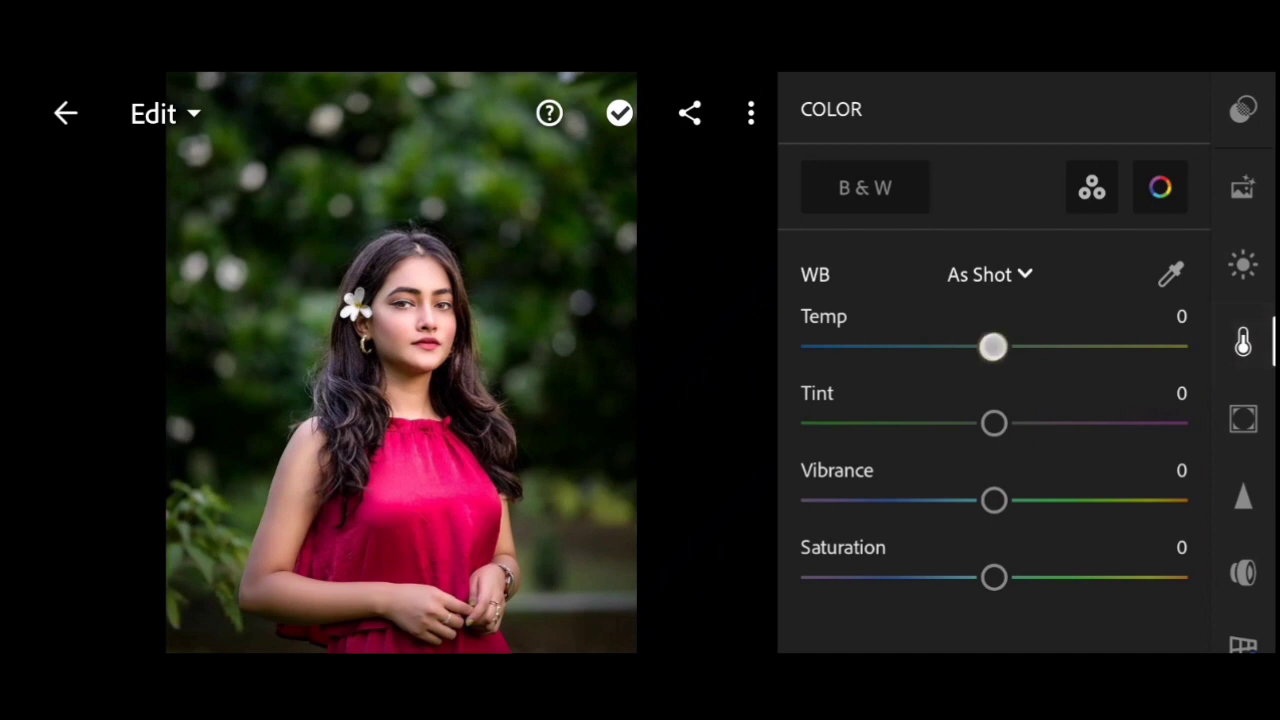
pyautogui.moveTo(993, 347); pyautogui.dragTo(1035, 348)
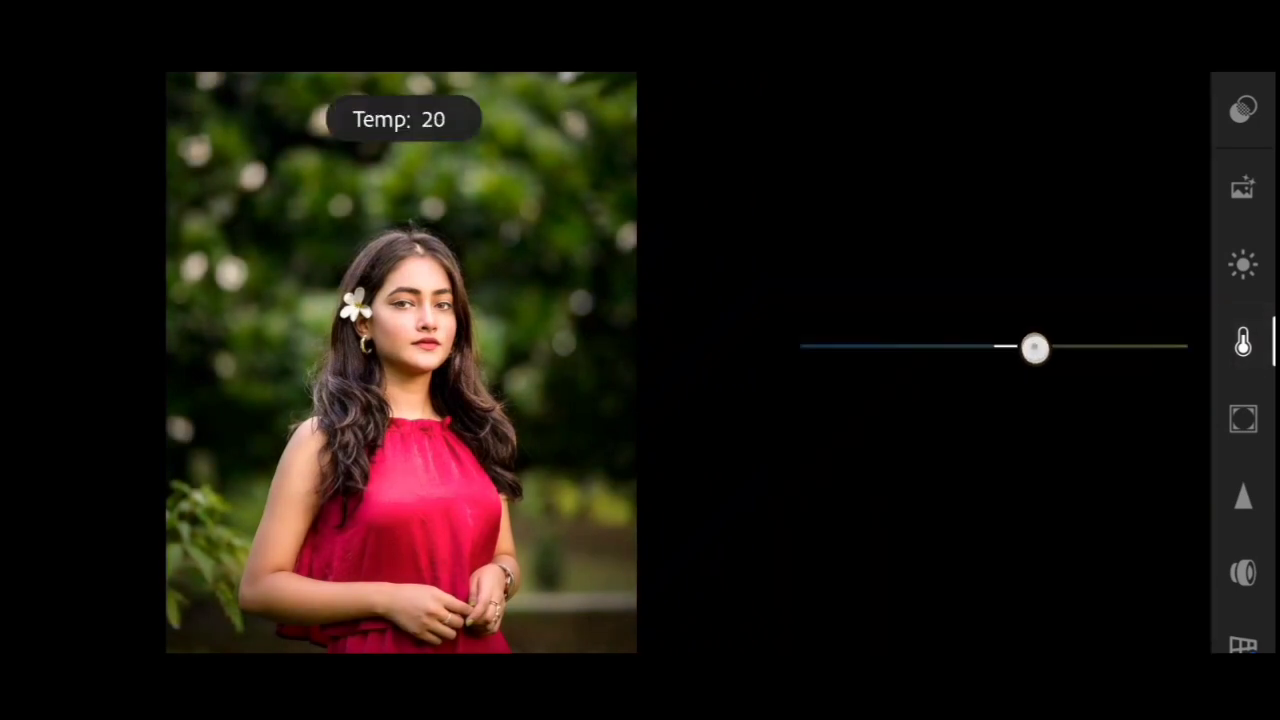
pyautogui.moveTo(1004, 347); pyautogui.dragTo(1035, 347)
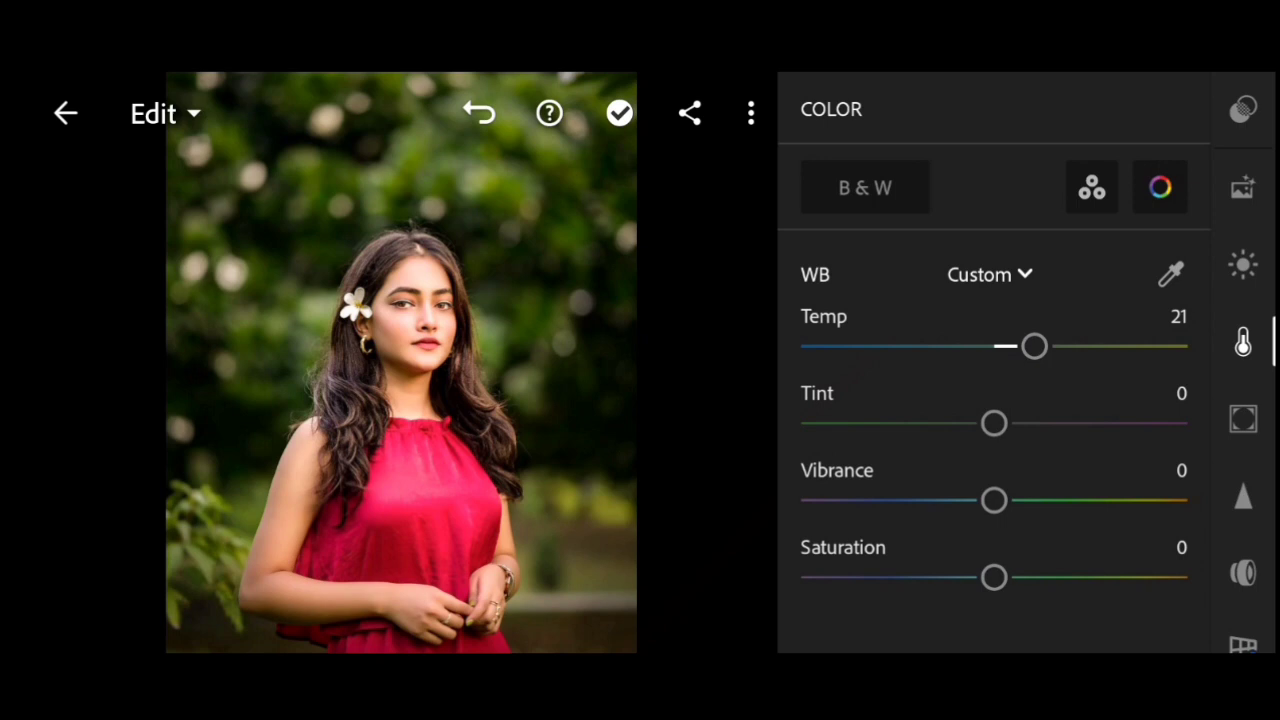
pyautogui.moveTo(994, 422); pyautogui.dragTo(1012, 422)
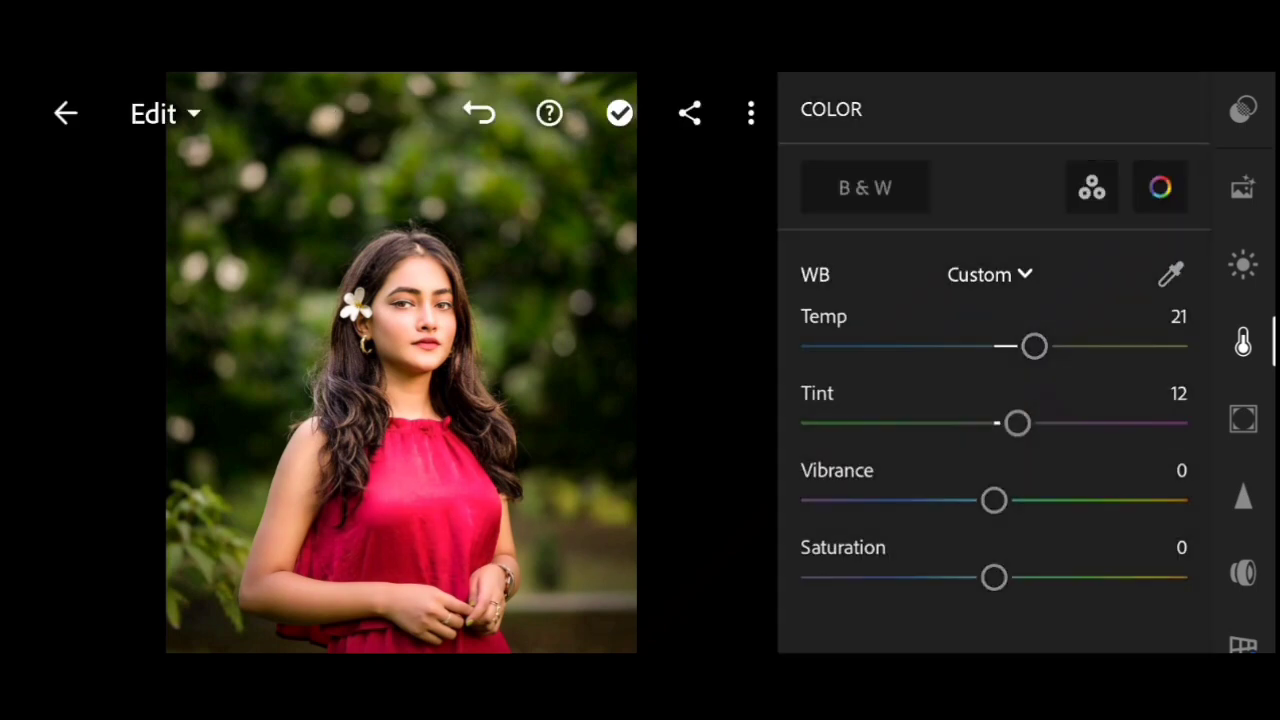
pyautogui.moveTo(994, 500); pyautogui.dragTo(1022, 500)
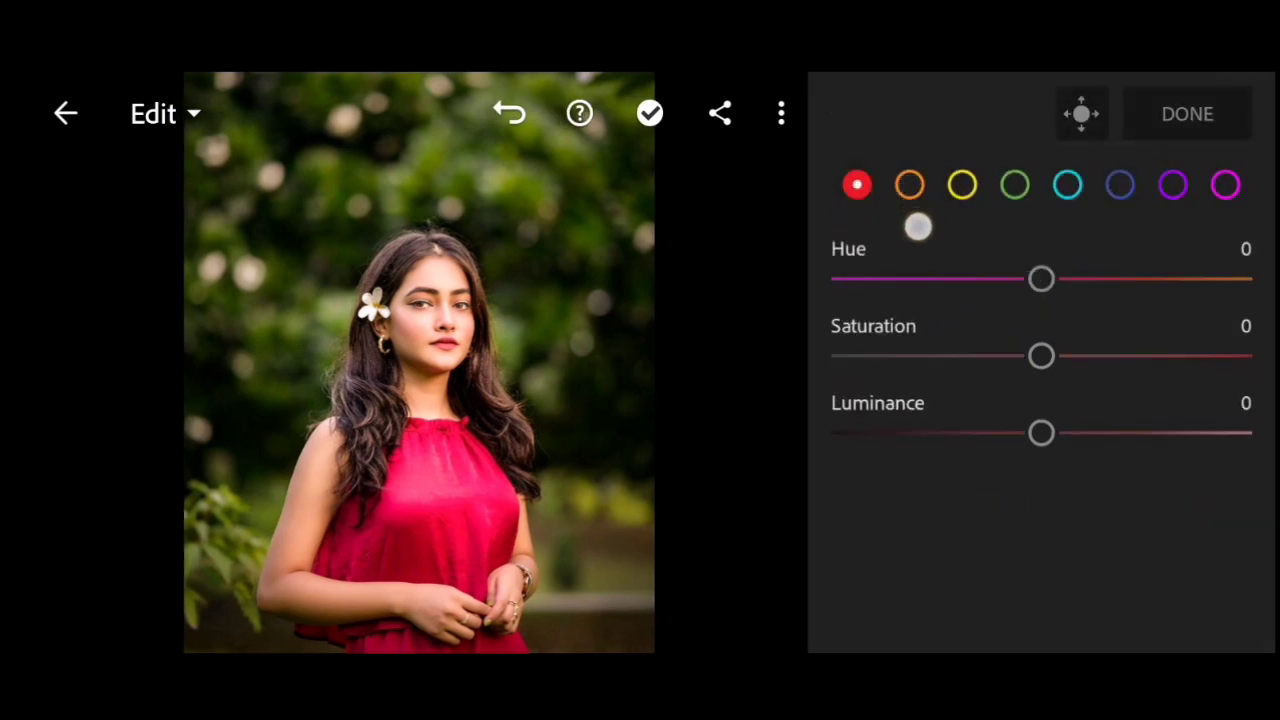
# Set the orange colour range to saturation -24 and luminance 20
pyautogui.click(910, 184)
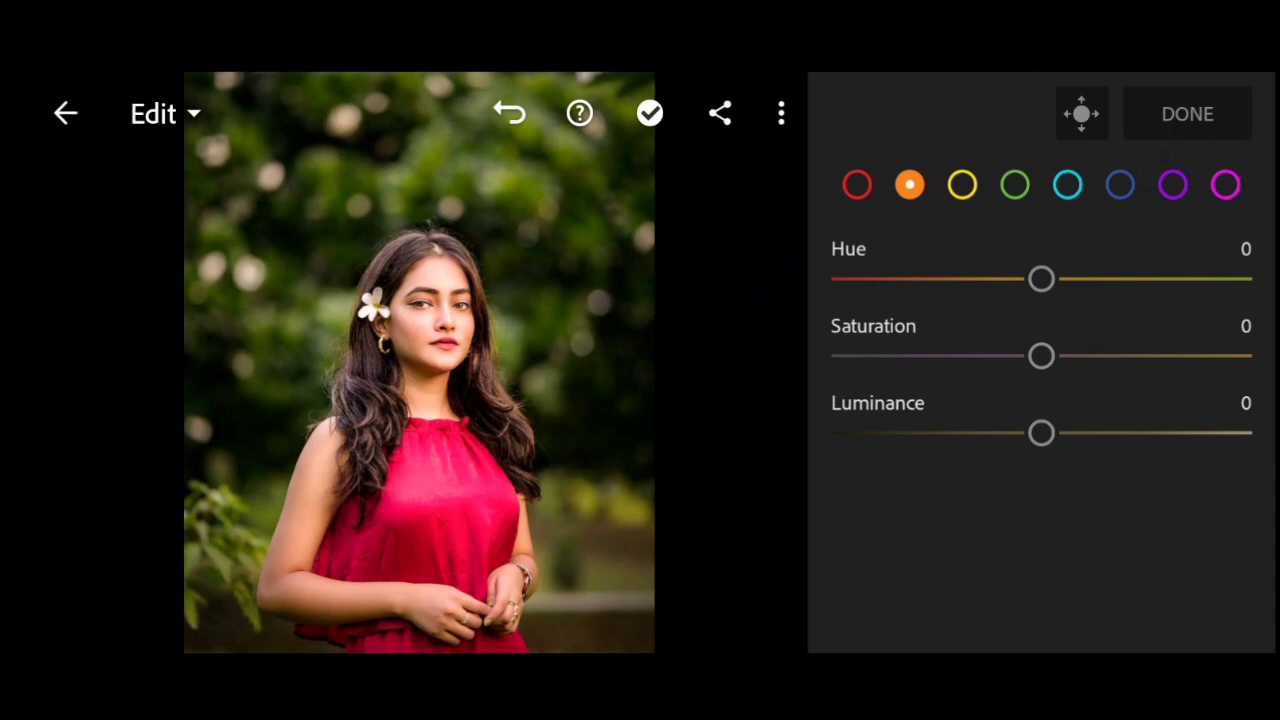
pyautogui.moveTo(1040, 355); pyautogui.dragTo(1010, 355)
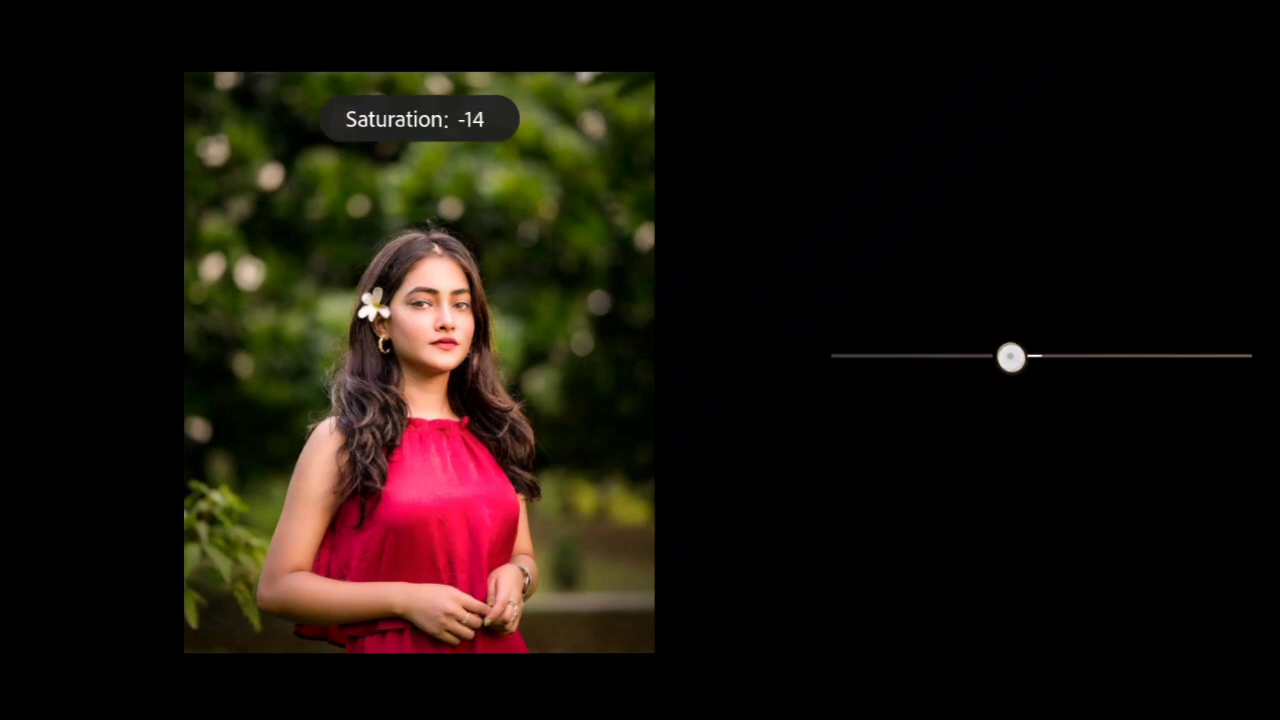
pyautogui.moveTo(1010, 357); pyautogui.dragTo(985, 363)
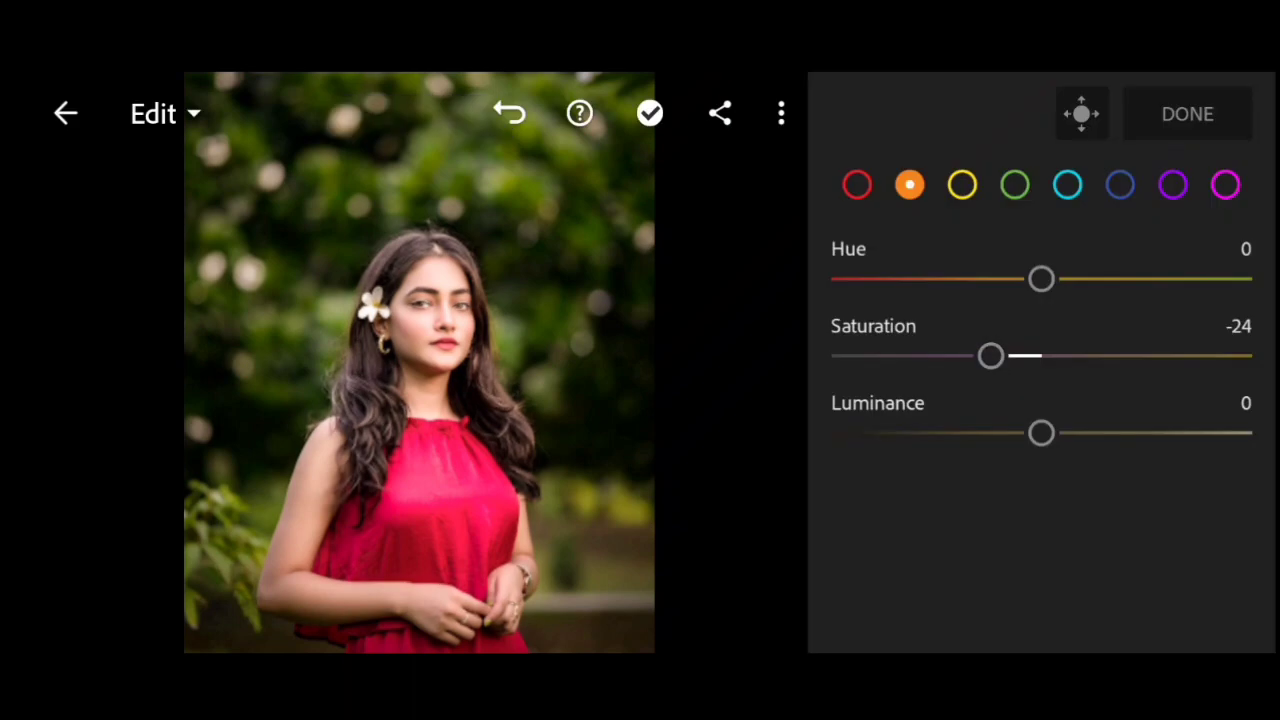
pyautogui.moveTo(1040, 433); pyautogui.dragTo(1075, 433)
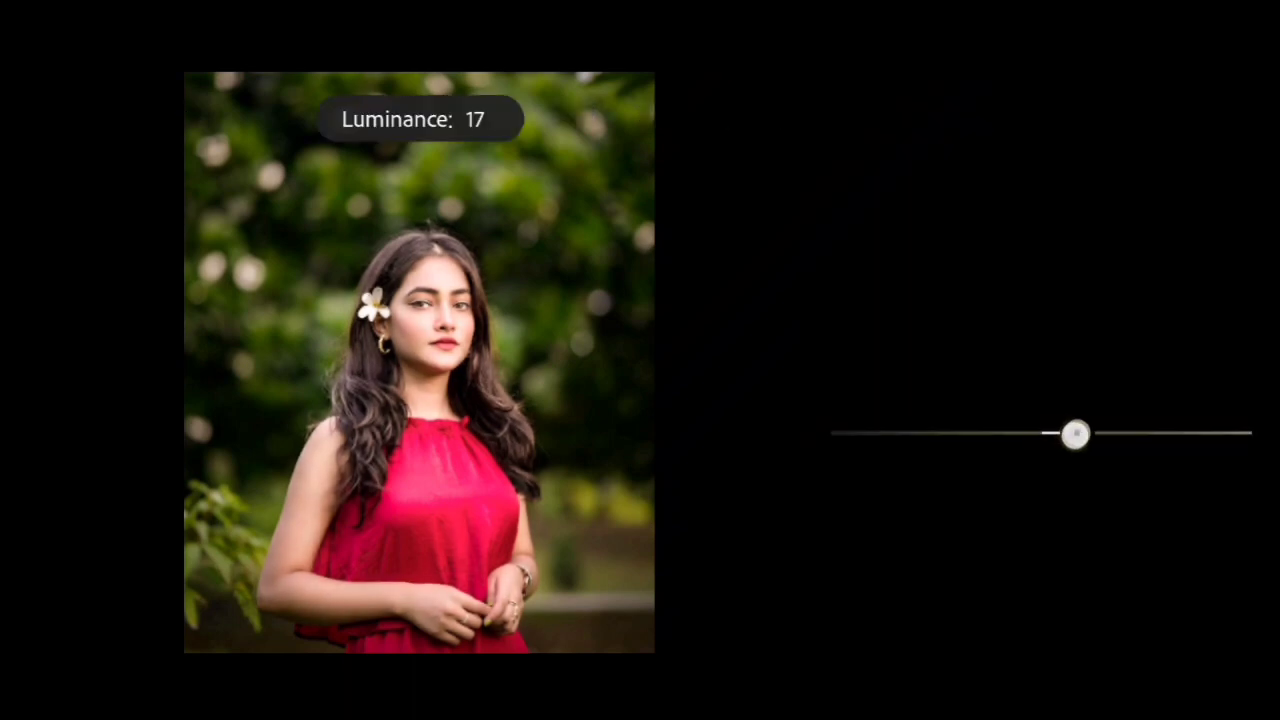
pyautogui.moveTo(1072, 433); pyautogui.dragTo(1080, 433)
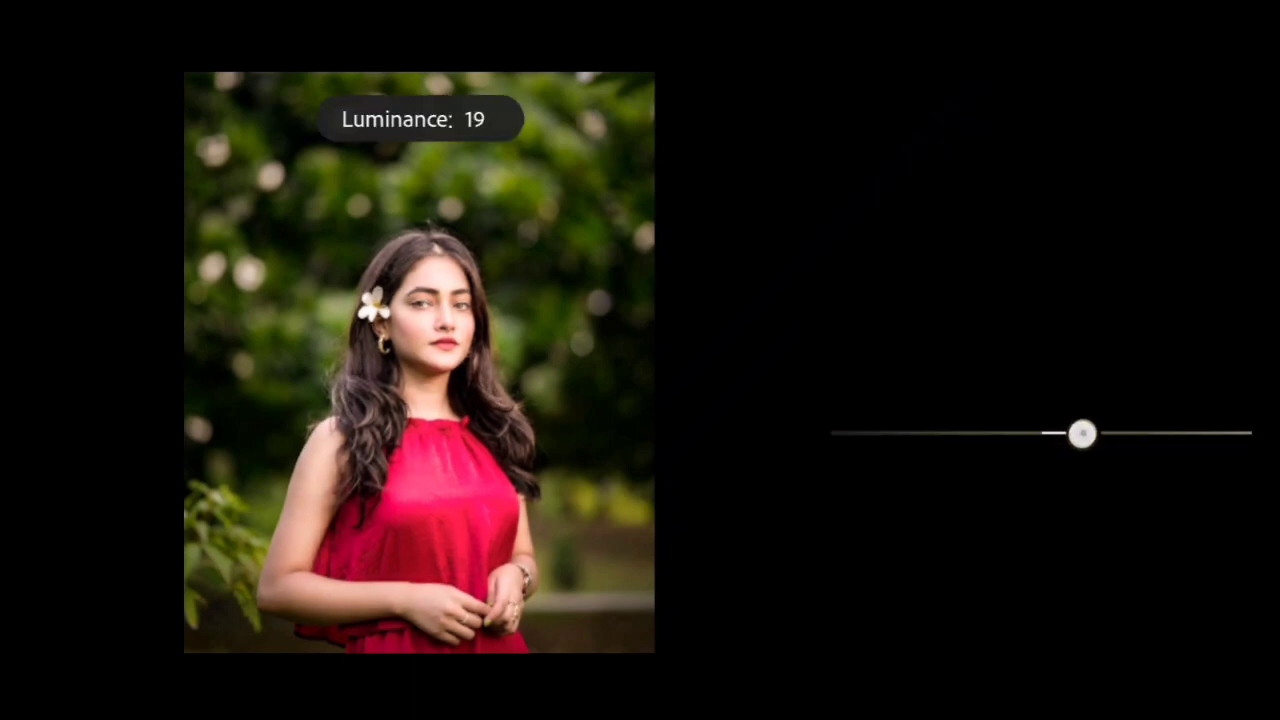
pyautogui.moveTo(1080, 433); pyautogui.dragTo(1085, 433)
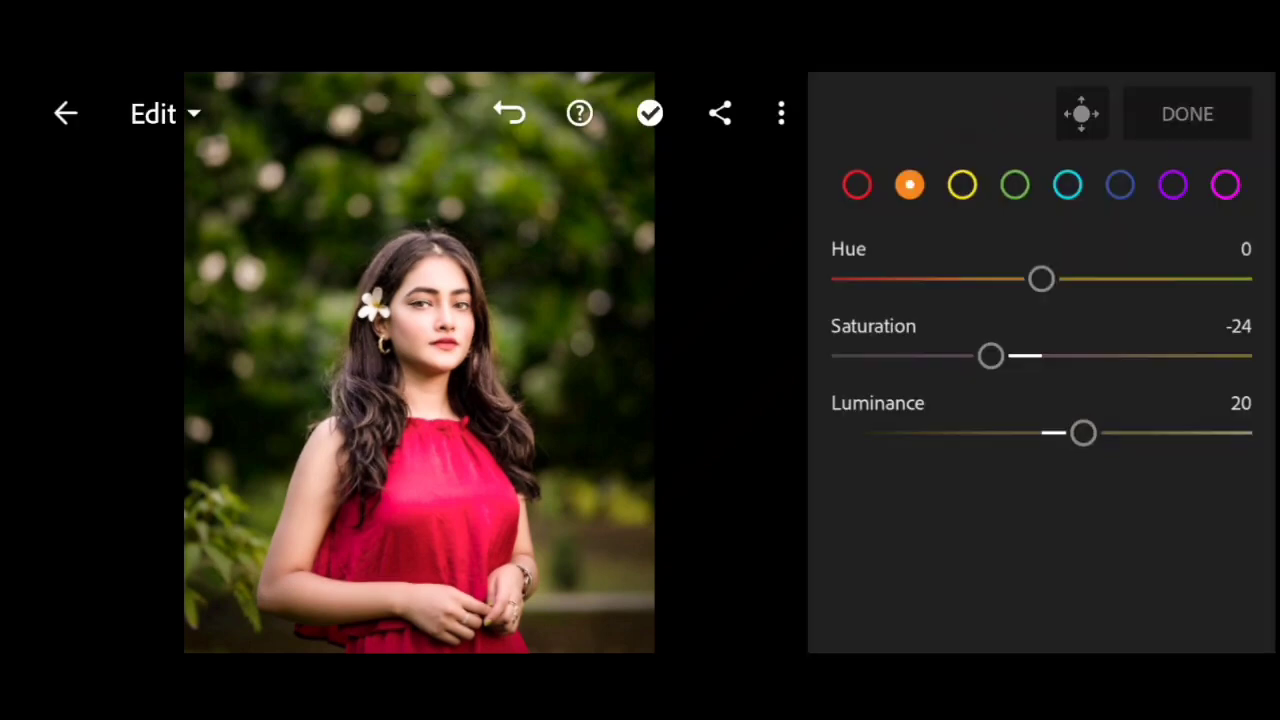
pyautogui.click(856, 184)
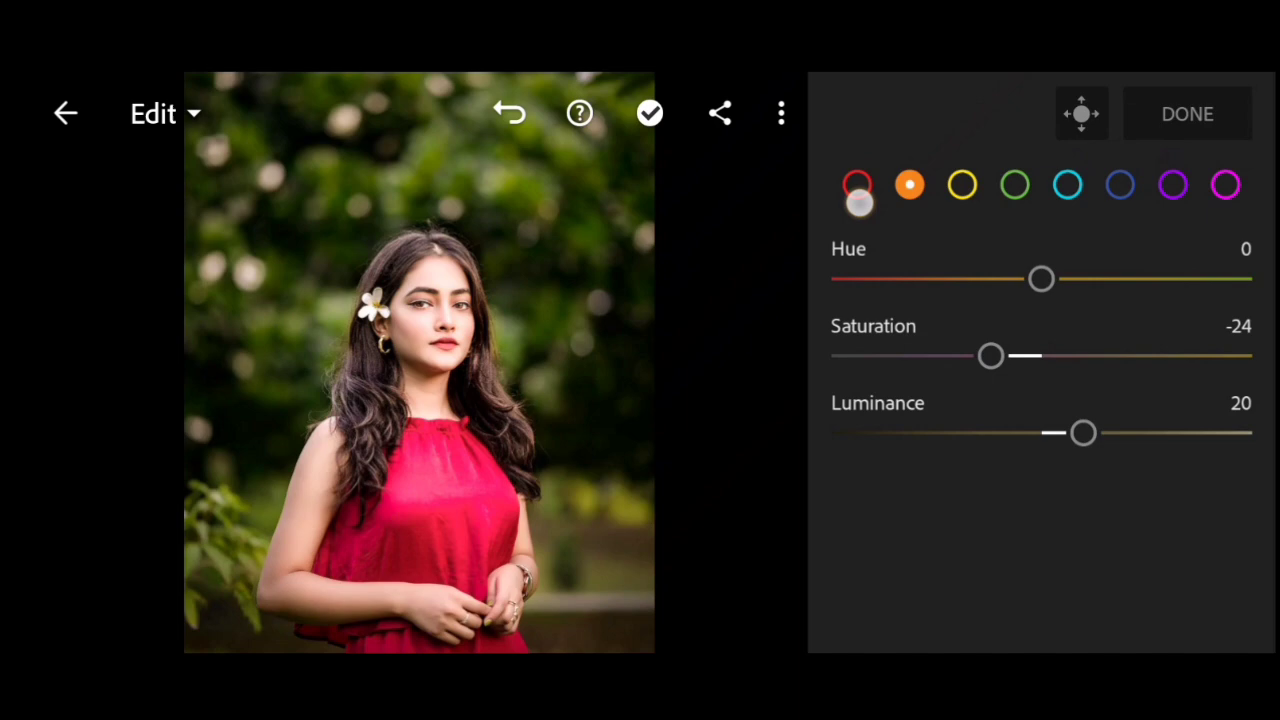
# Set the red colour range to saturation +35 and luminance -12 to deepen the dress
pyautogui.click(857, 184)
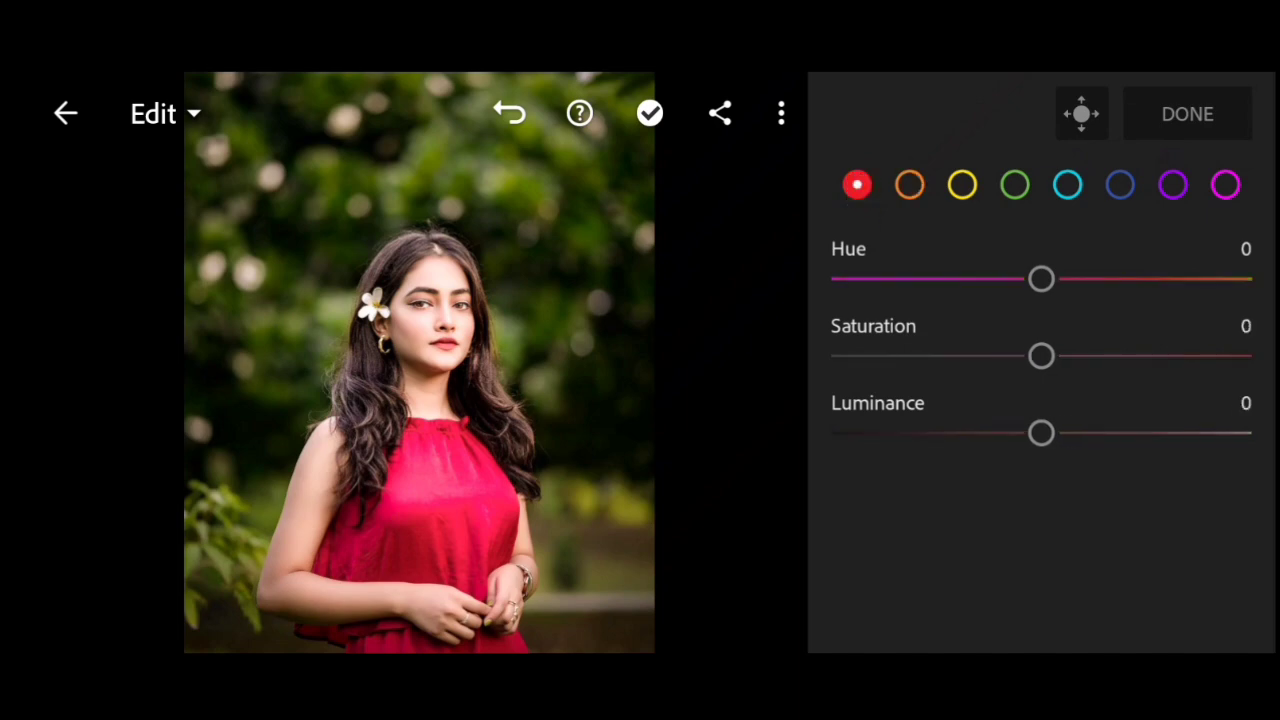
pyautogui.moveTo(1040, 355); pyautogui.dragTo(1095, 355)
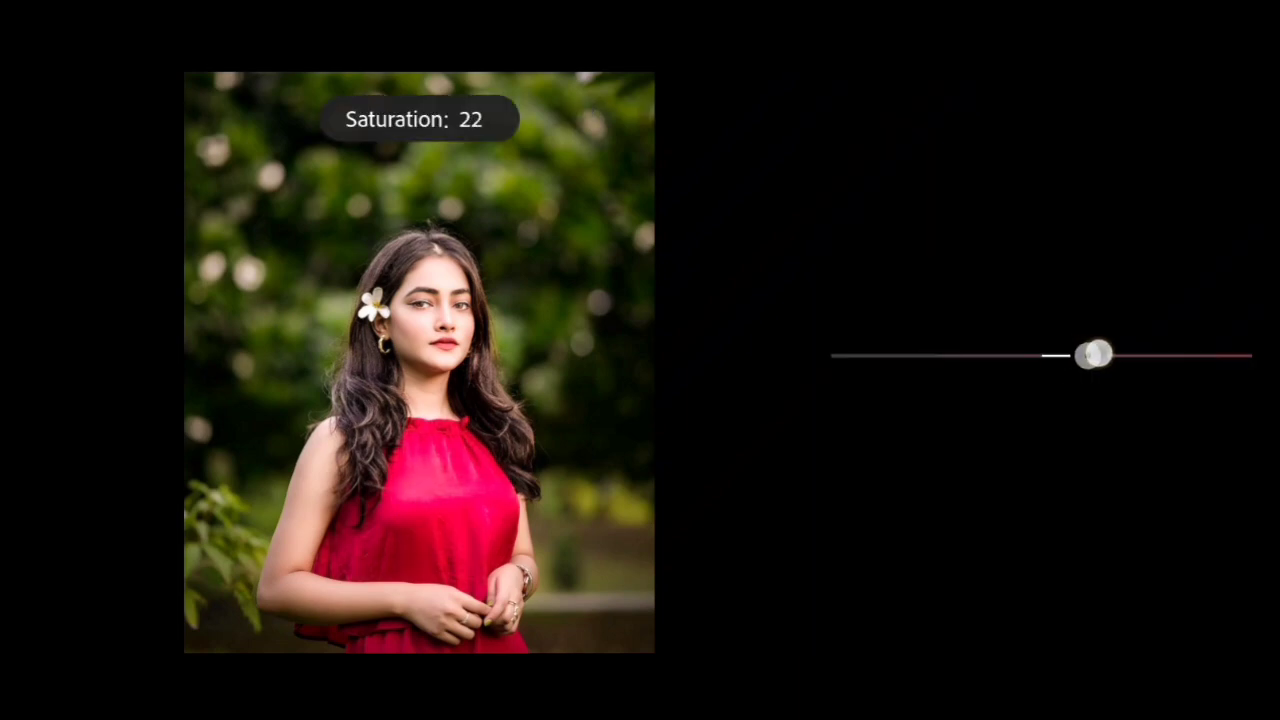
pyautogui.moveTo(1090, 354); pyautogui.dragTo(1120, 354)
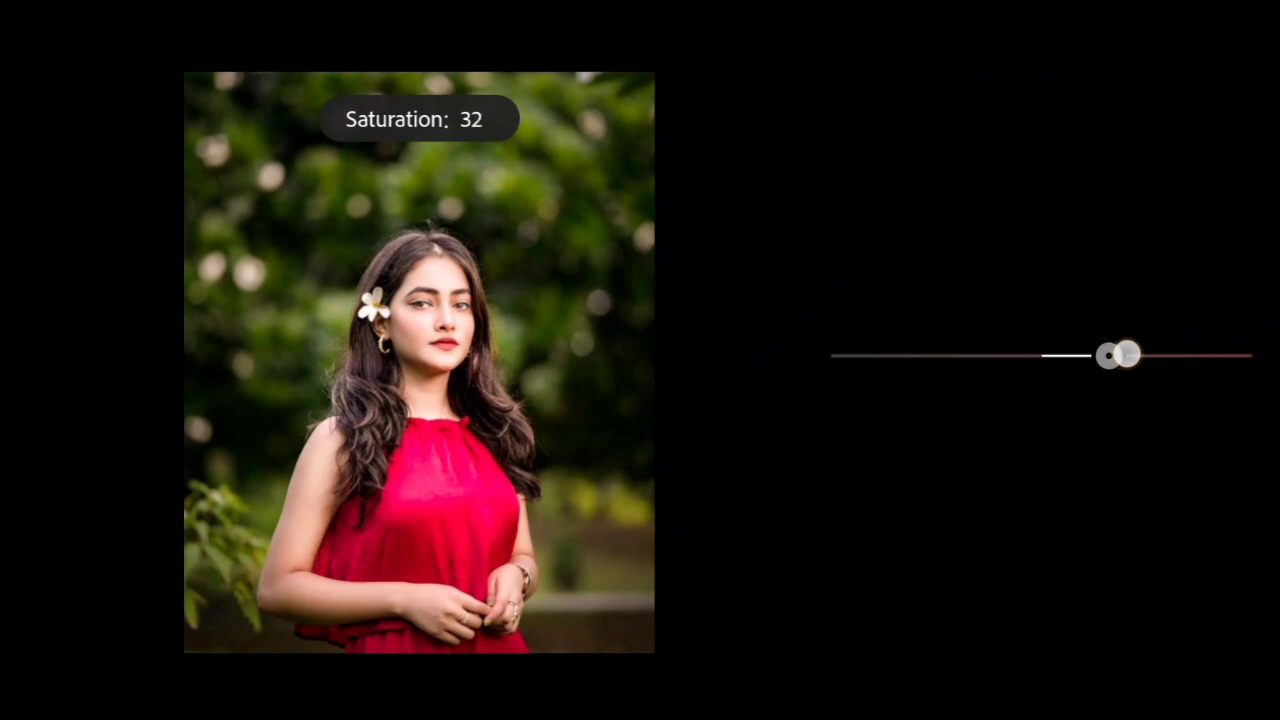
pyautogui.moveTo(1105, 355); pyautogui.dragTo(1125, 355)
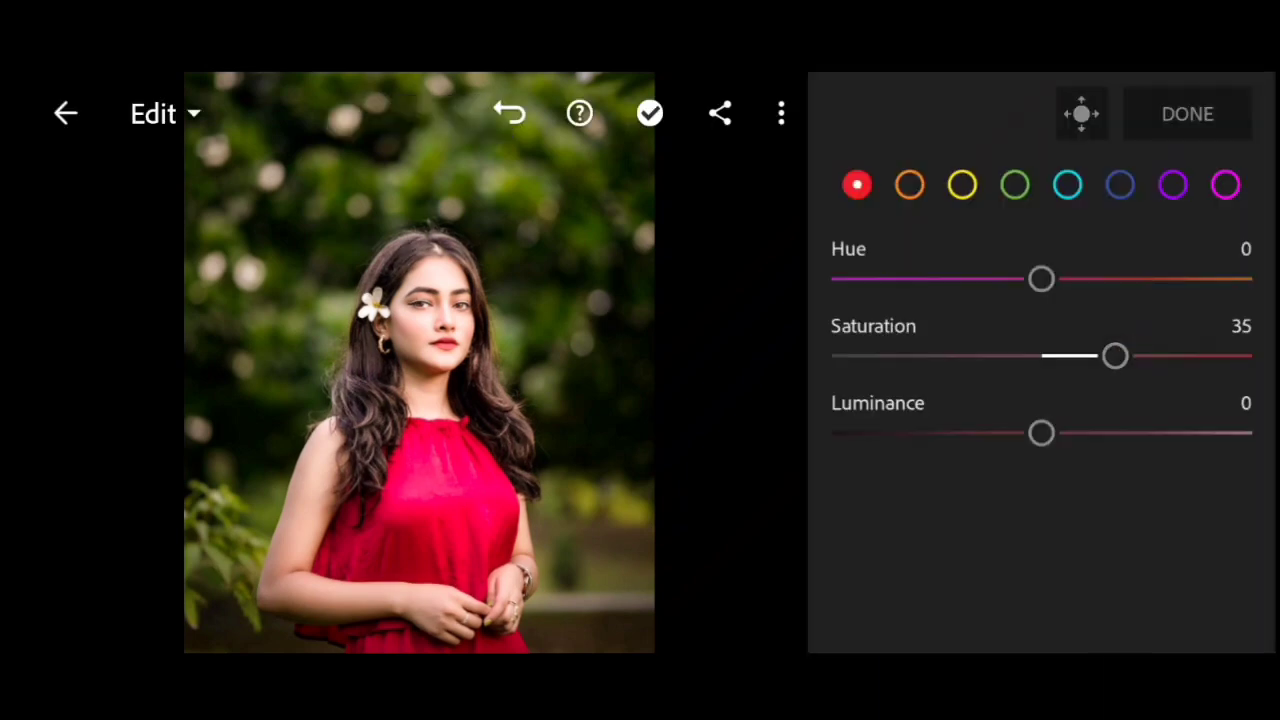
pyautogui.moveTo(1040, 433); pyautogui.dragTo(1020, 433)
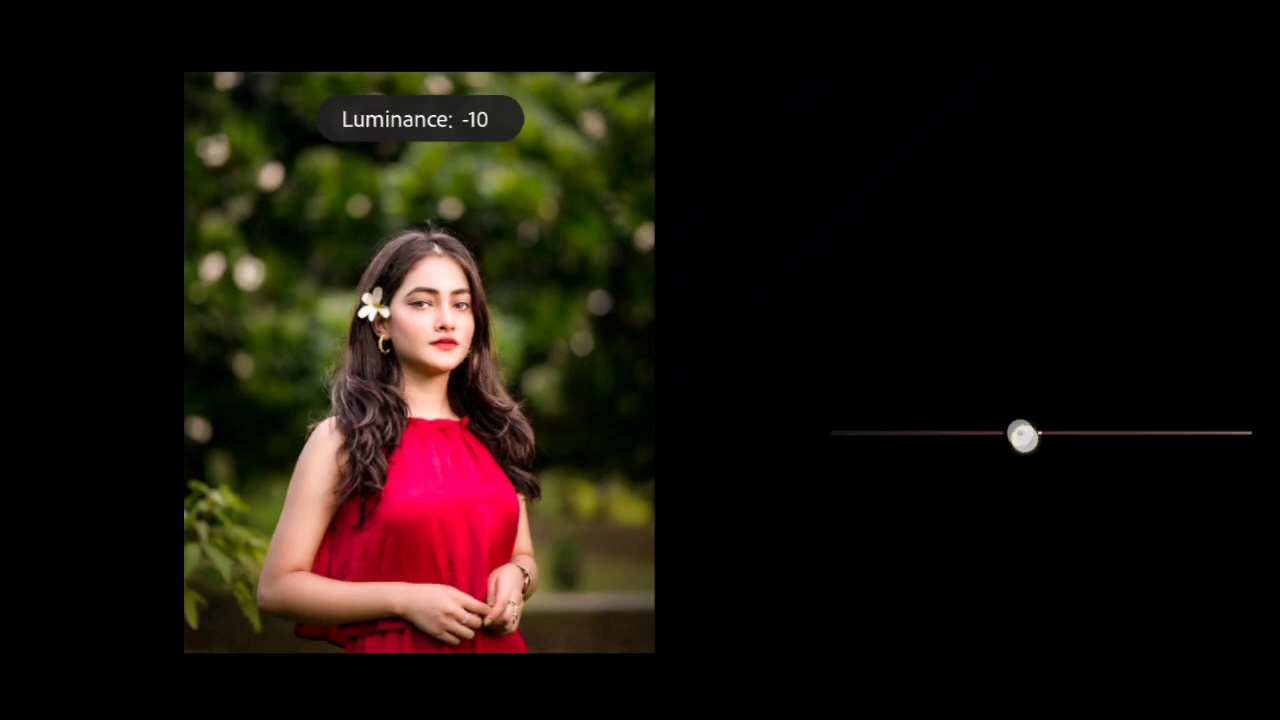
pyautogui.moveTo(1022, 437); pyautogui.dragTo(1017, 438)
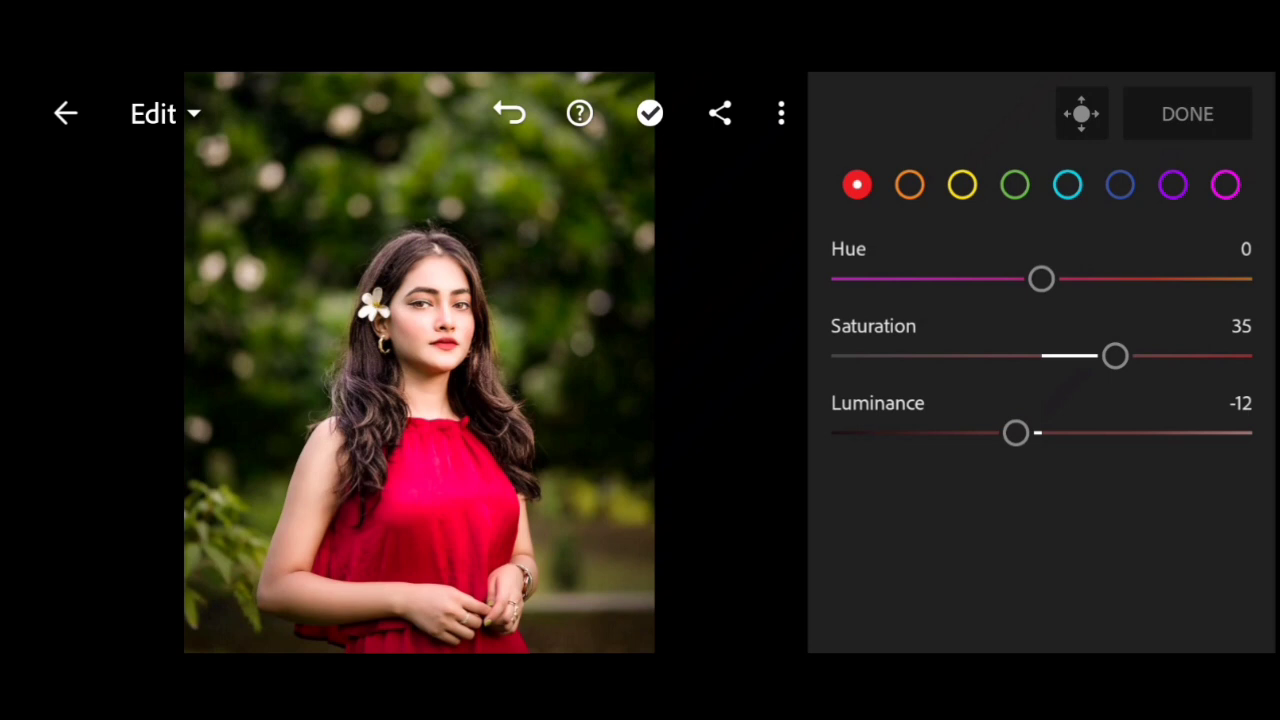
pyautogui.click(962, 184)
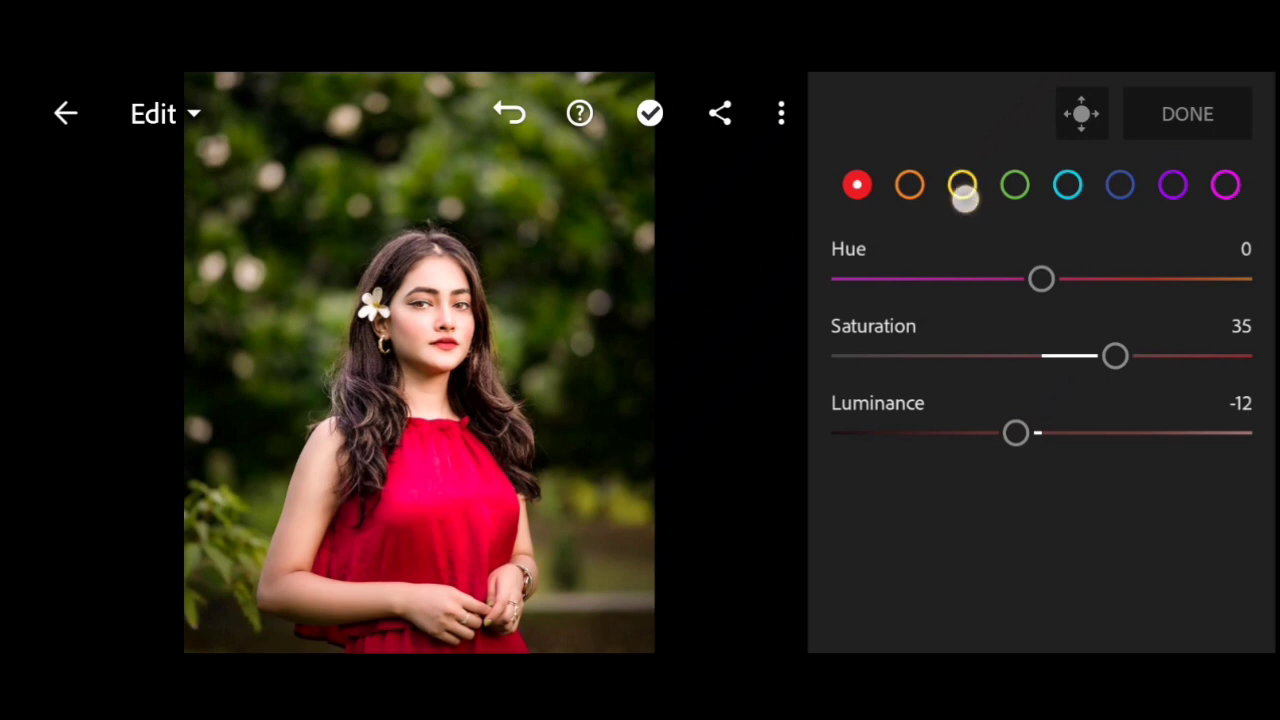
# Set the yellow colour range to hue -100, saturation -100, luminance -17
pyautogui.click(962, 184)
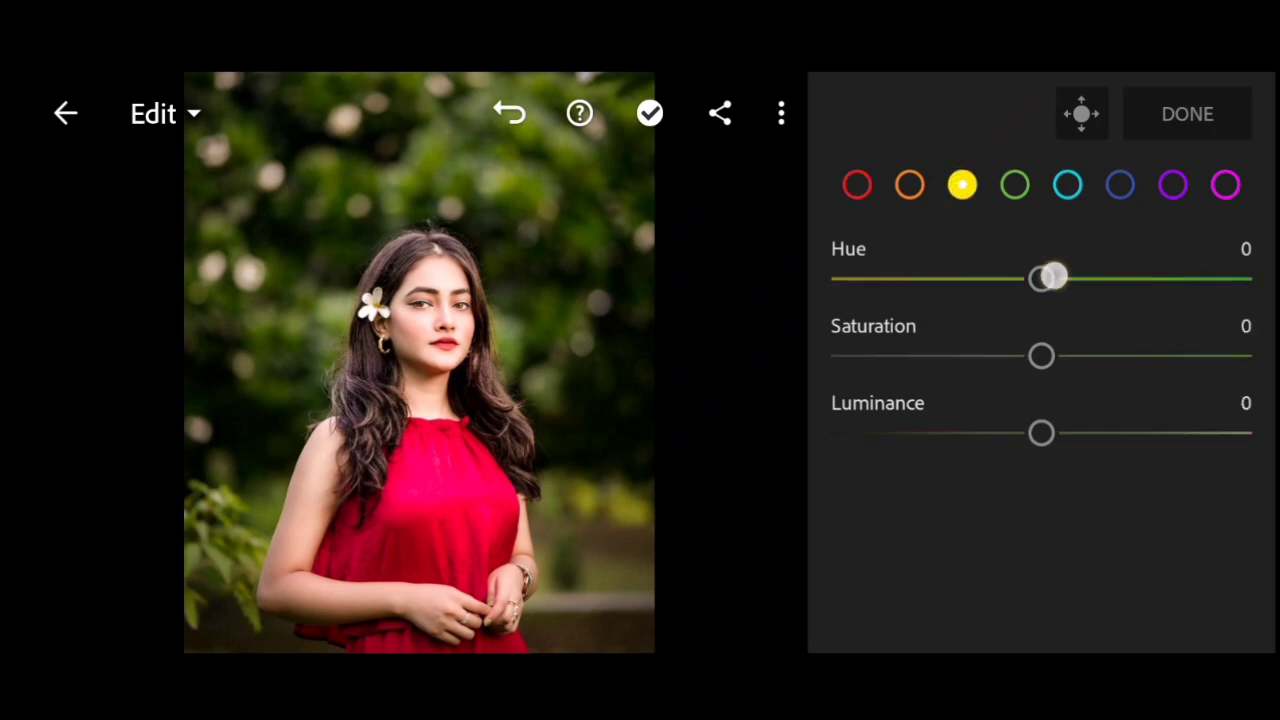
pyautogui.moveTo(1047, 278); pyautogui.dragTo(800, 278)
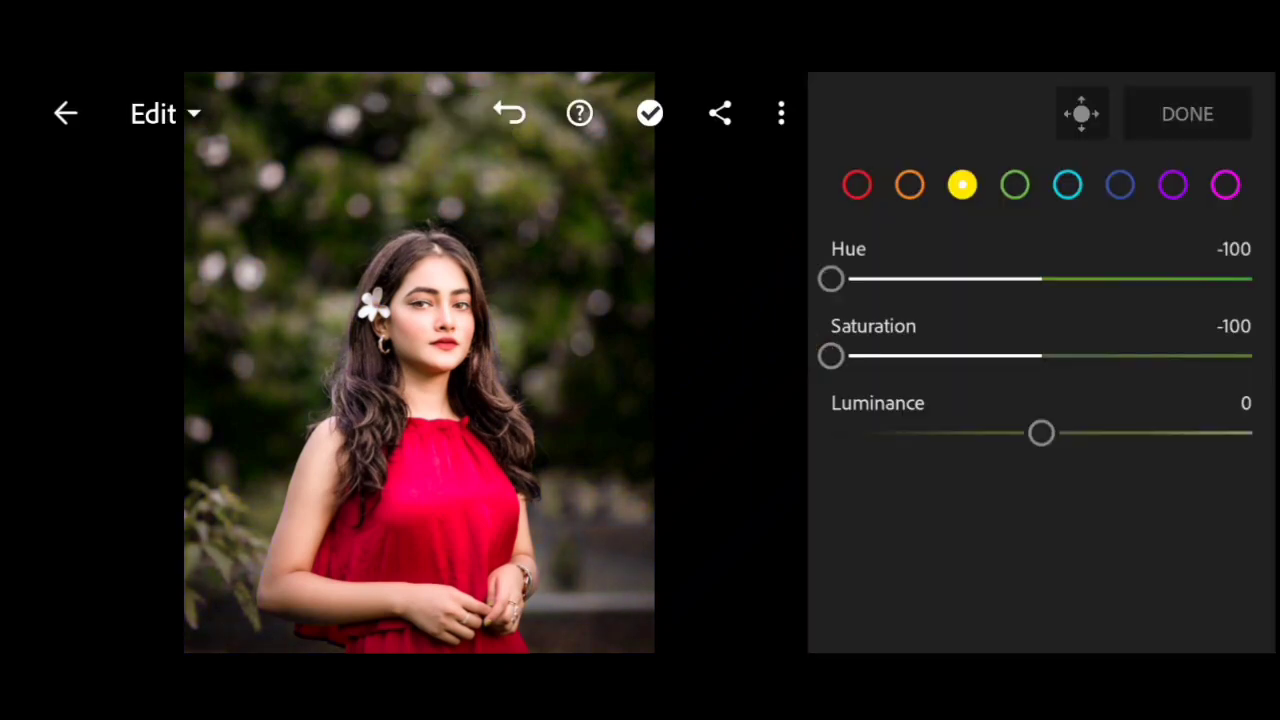
pyautogui.moveTo(1040, 433); pyautogui.dragTo(1008, 433)
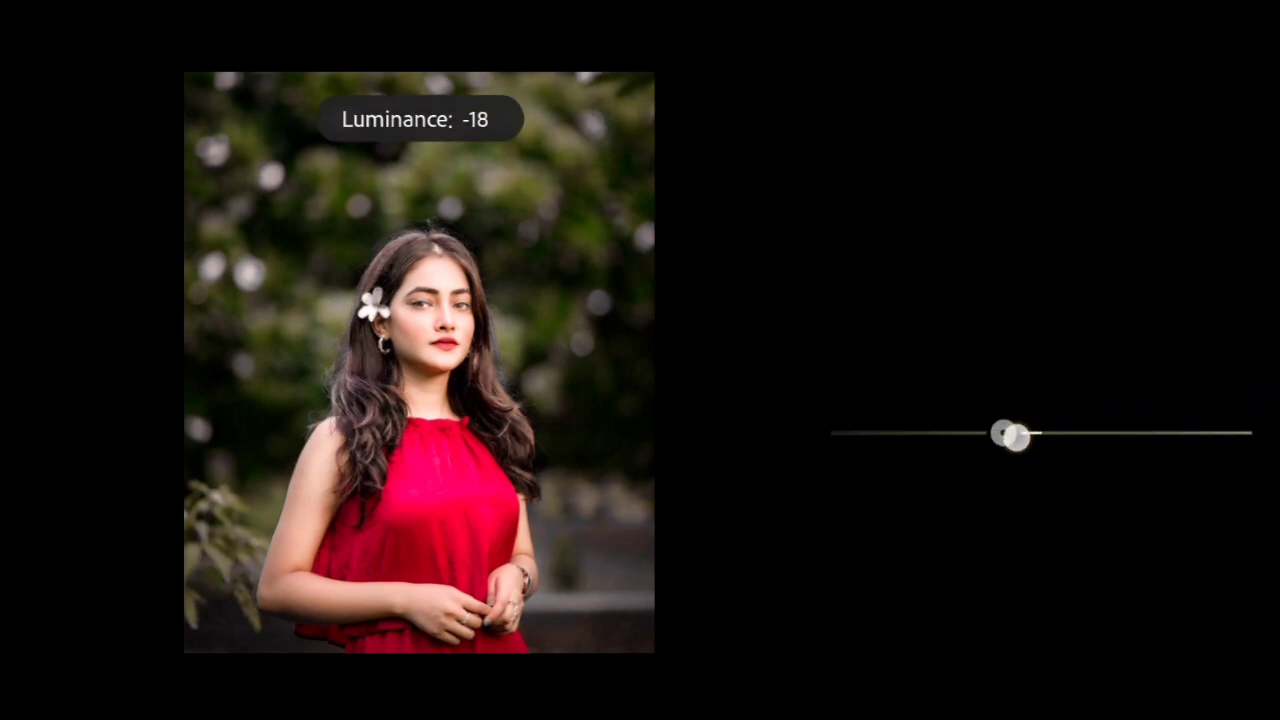
pyautogui.moveTo(1008, 434); pyautogui.dragTo(1018, 434)
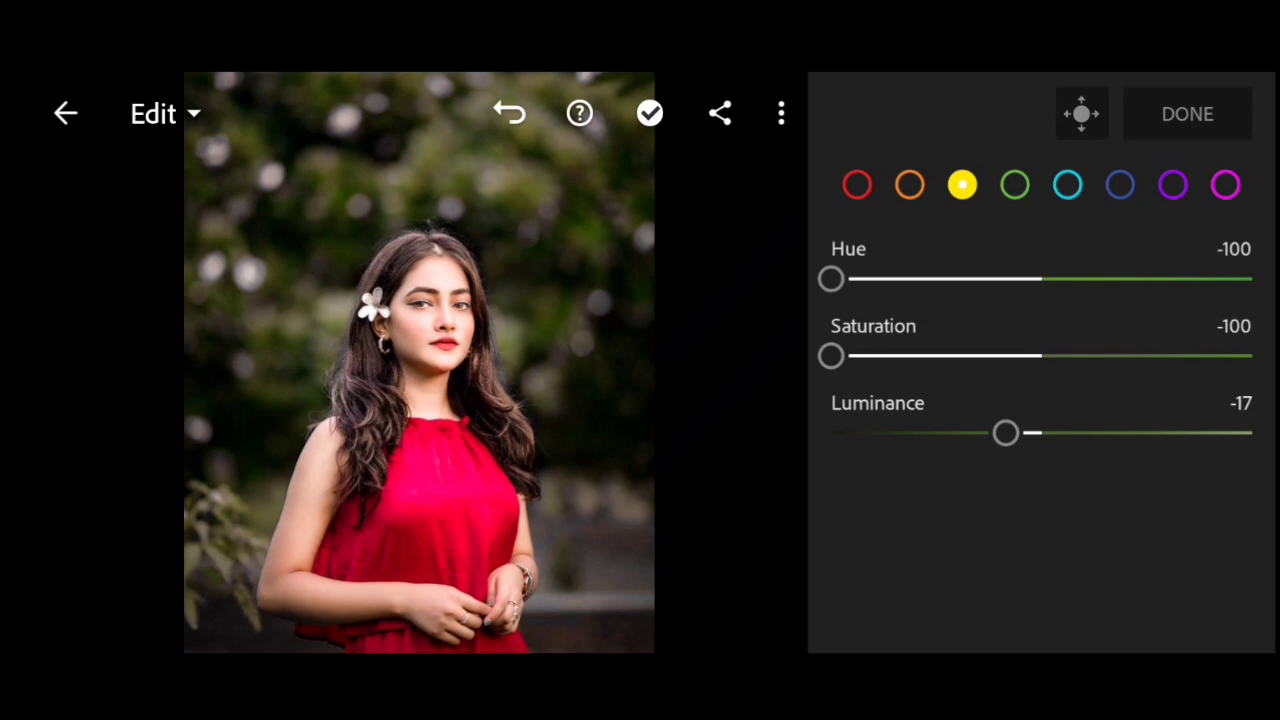
pyautogui.click(1014, 184)
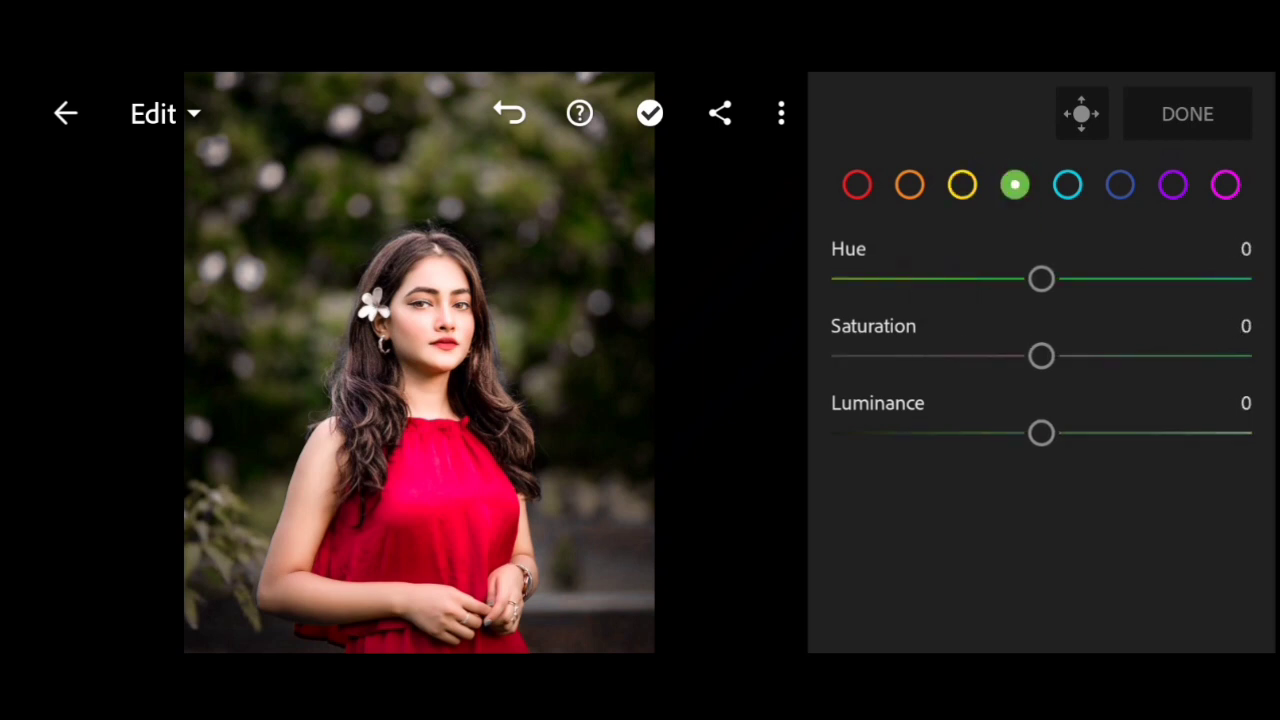
# Set the green colour range to hue -100, saturation -100, luminance -16
pyautogui.moveTo(1040, 279); pyautogui.dragTo(830, 279)
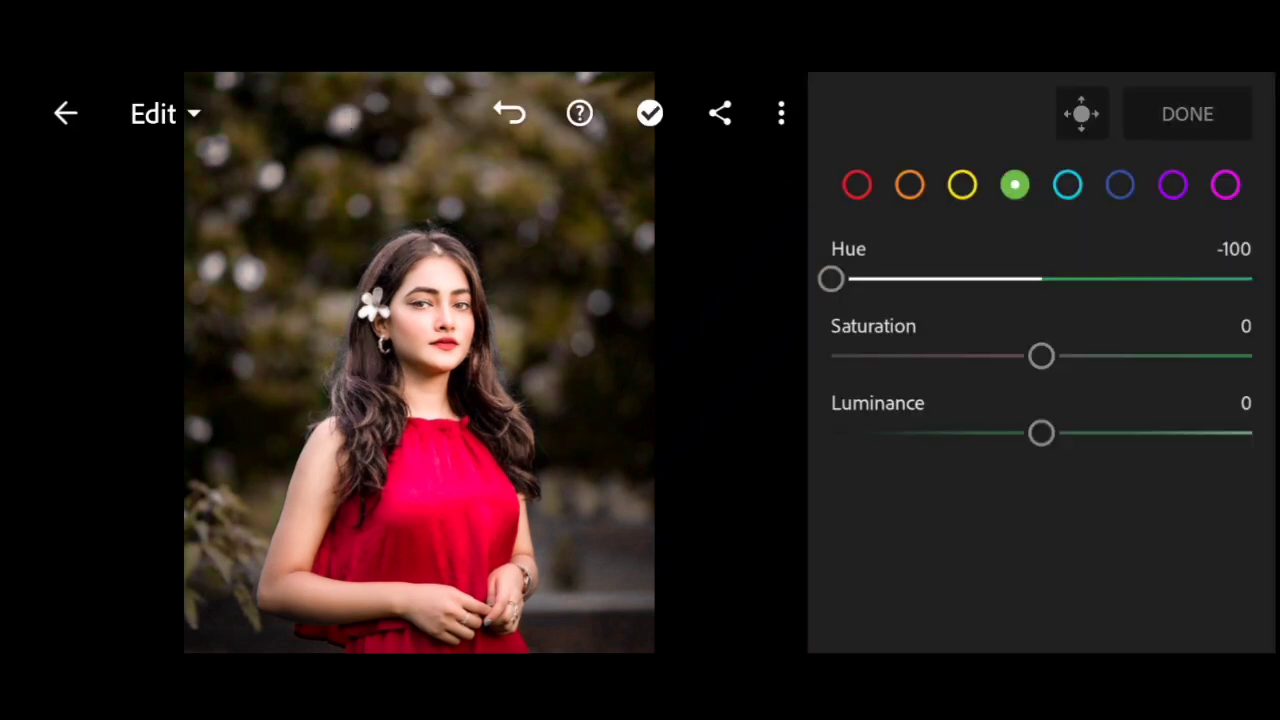
pyautogui.moveTo(1040, 355); pyautogui.dragTo(975, 355)
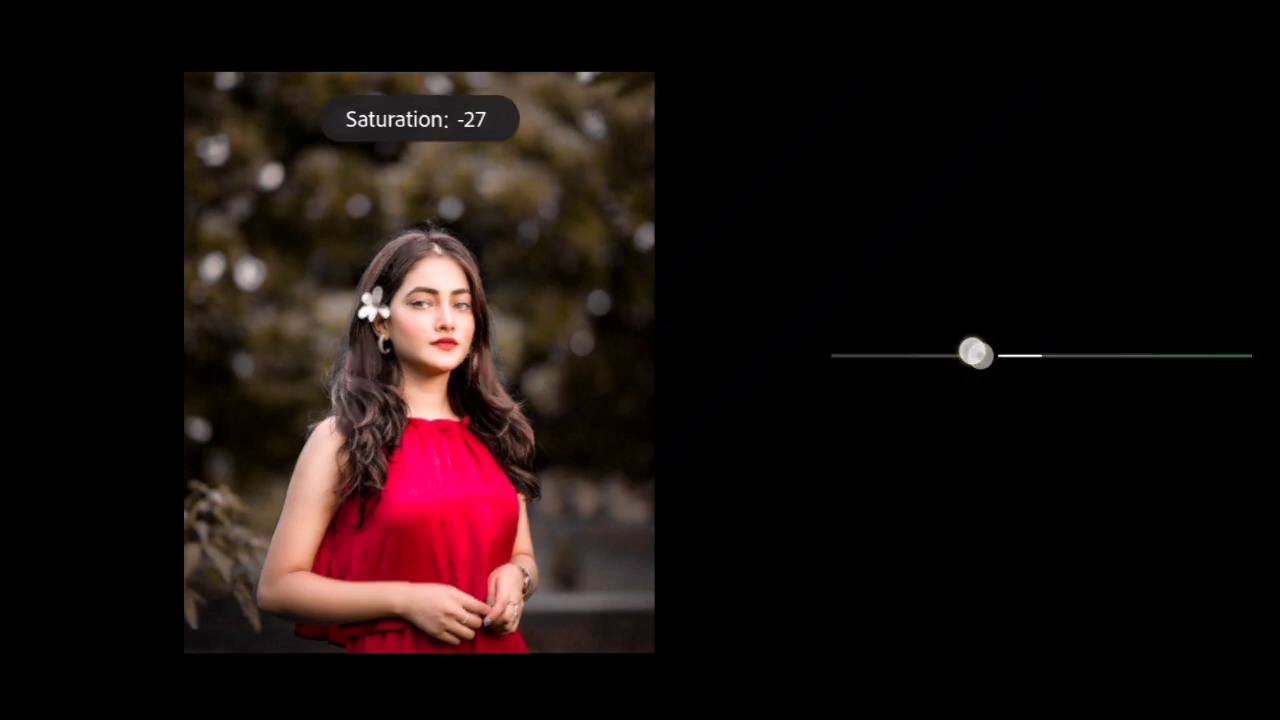
pyautogui.moveTo(970, 355); pyautogui.dragTo(832, 355)
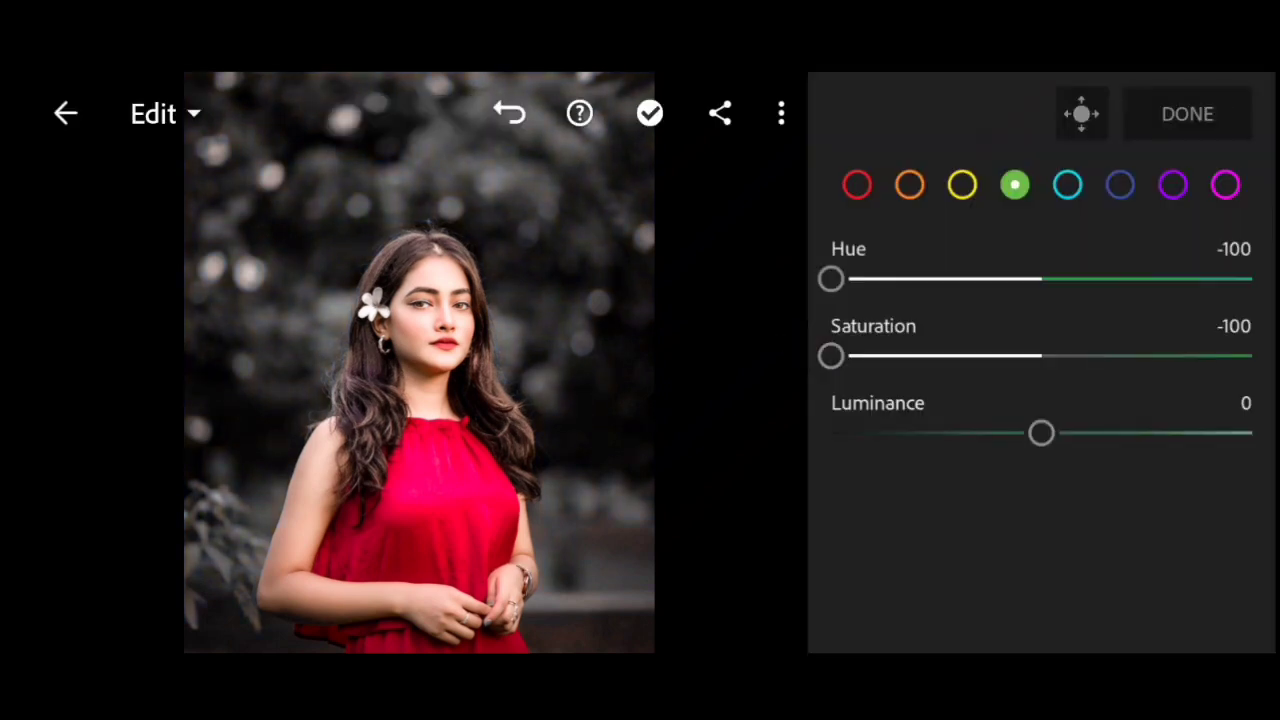
pyautogui.moveTo(1040, 432); pyautogui.dragTo(1010, 432)
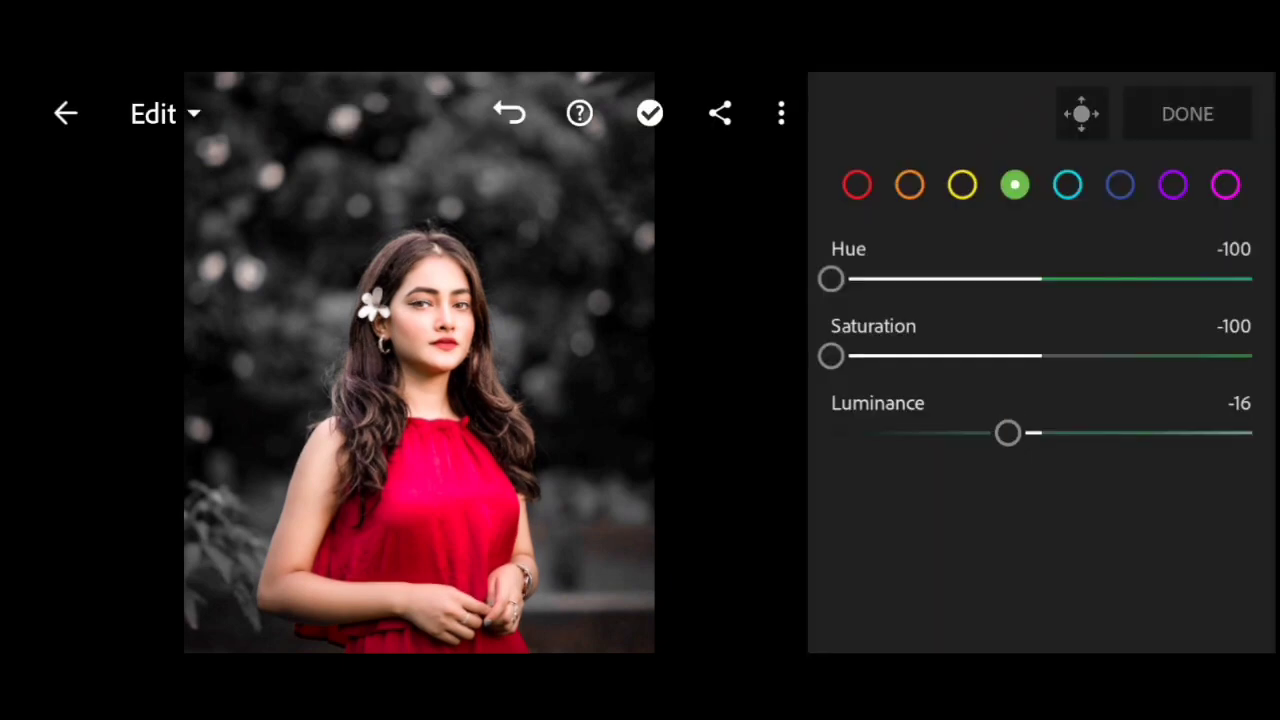
pyautogui.click(1120, 184)
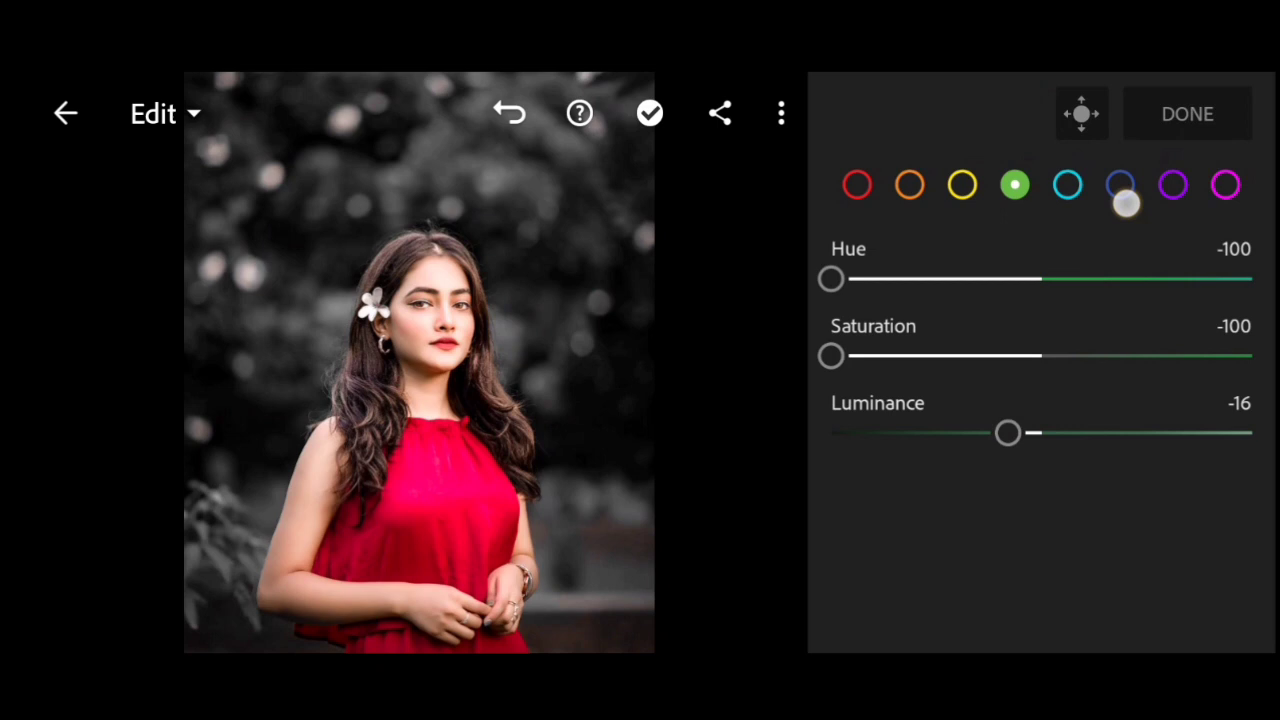
pyautogui.click(1120, 184)
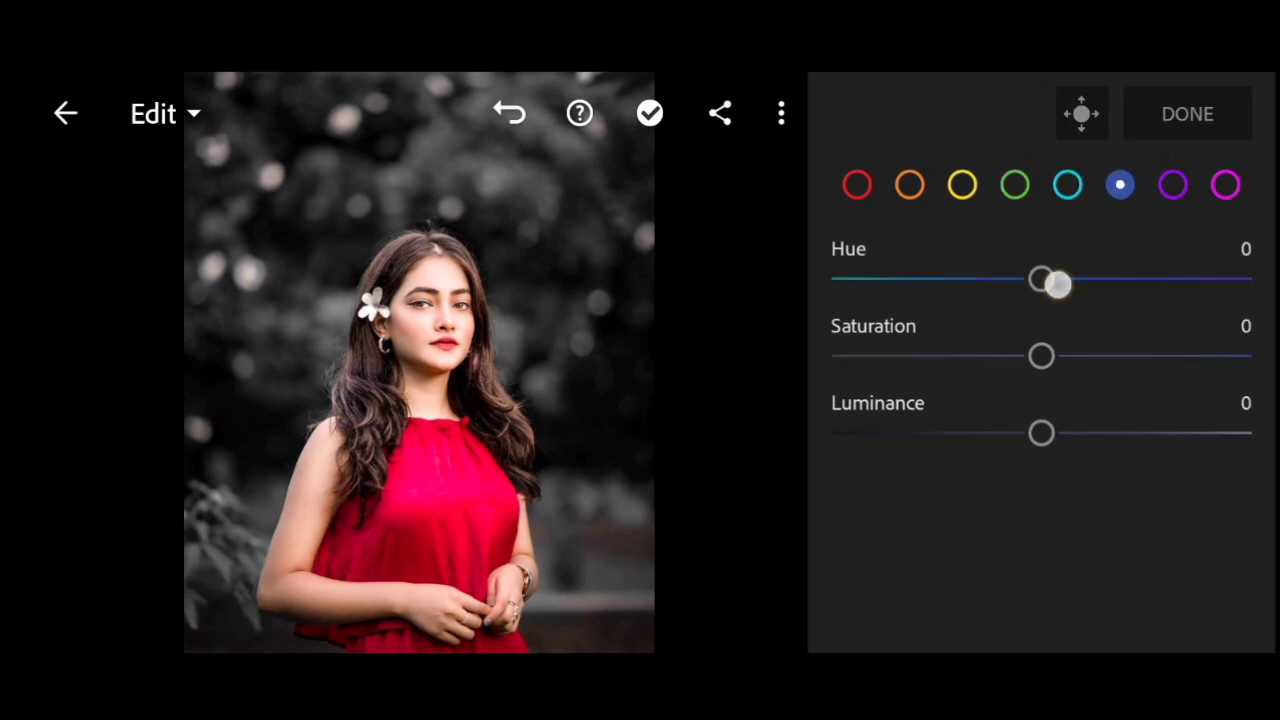
# Shift the blue hue to -70 and raise blue saturation to about +97
pyautogui.moveTo(1040, 282); pyautogui.dragTo(955, 282)
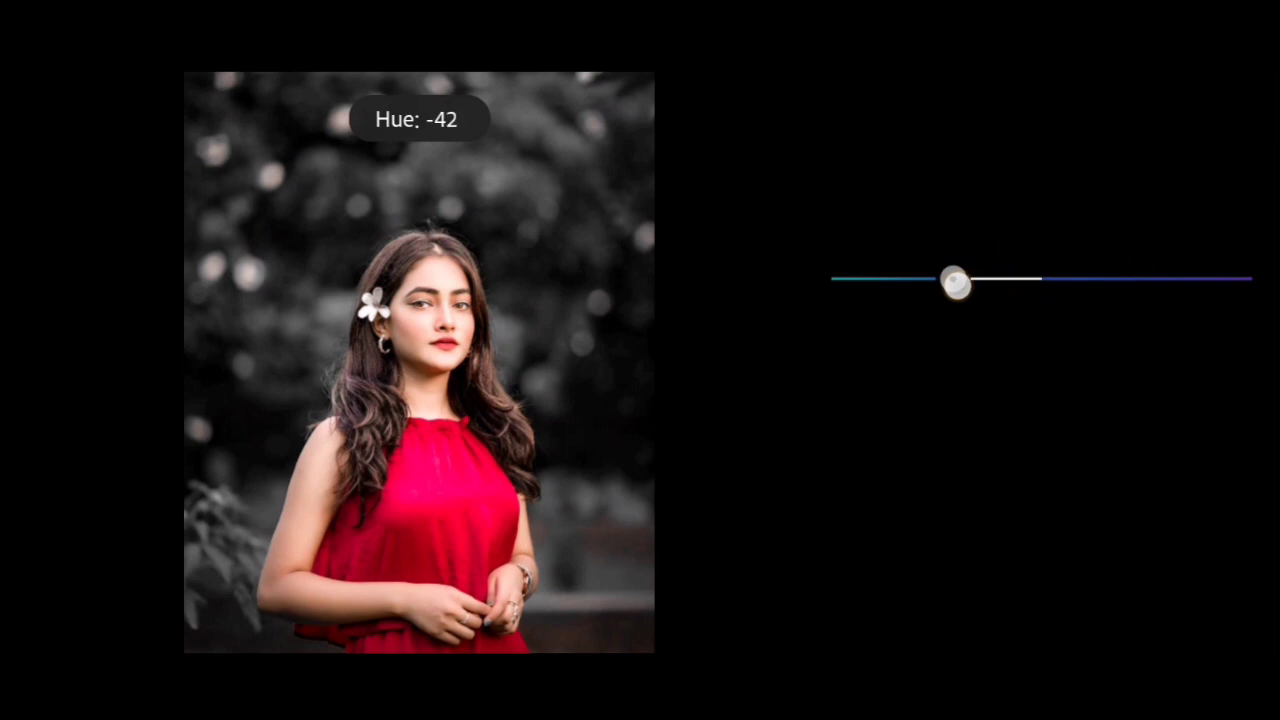
pyautogui.moveTo(955, 284); pyautogui.dragTo(928, 284)
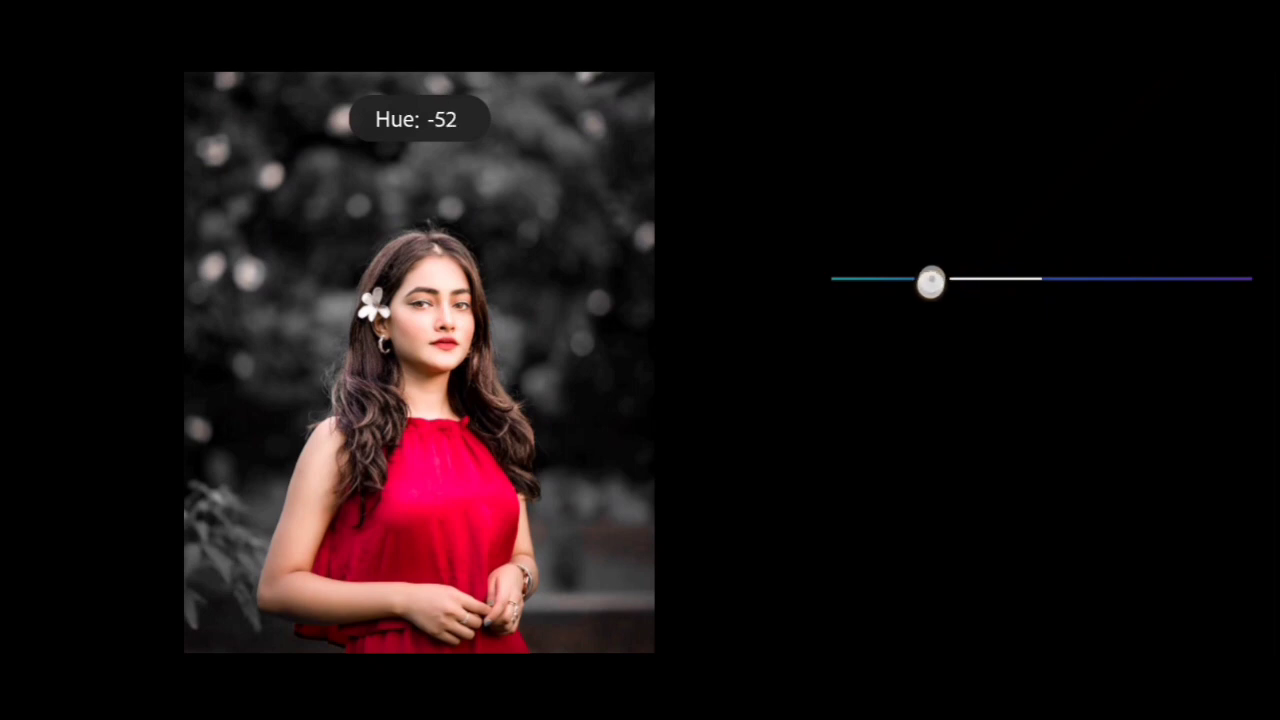
pyautogui.moveTo(930, 281); pyautogui.dragTo(910, 281)
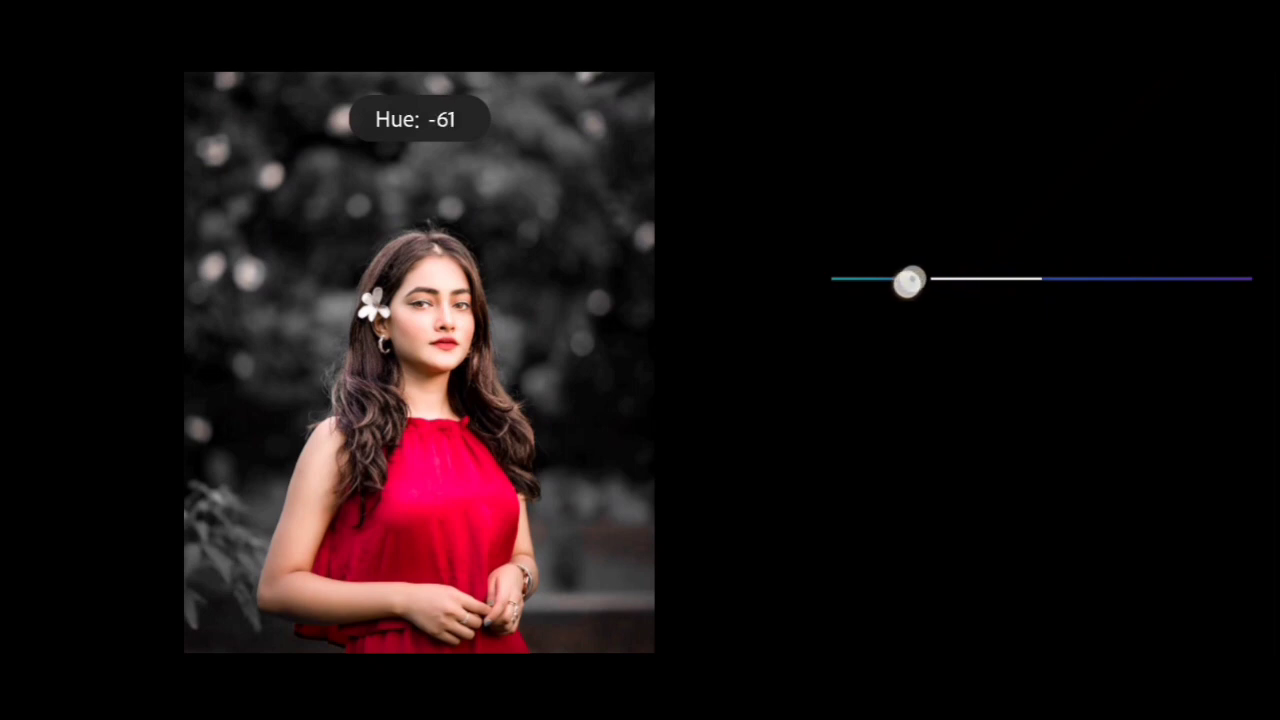
pyautogui.moveTo(910, 280); pyautogui.dragTo(888, 280)
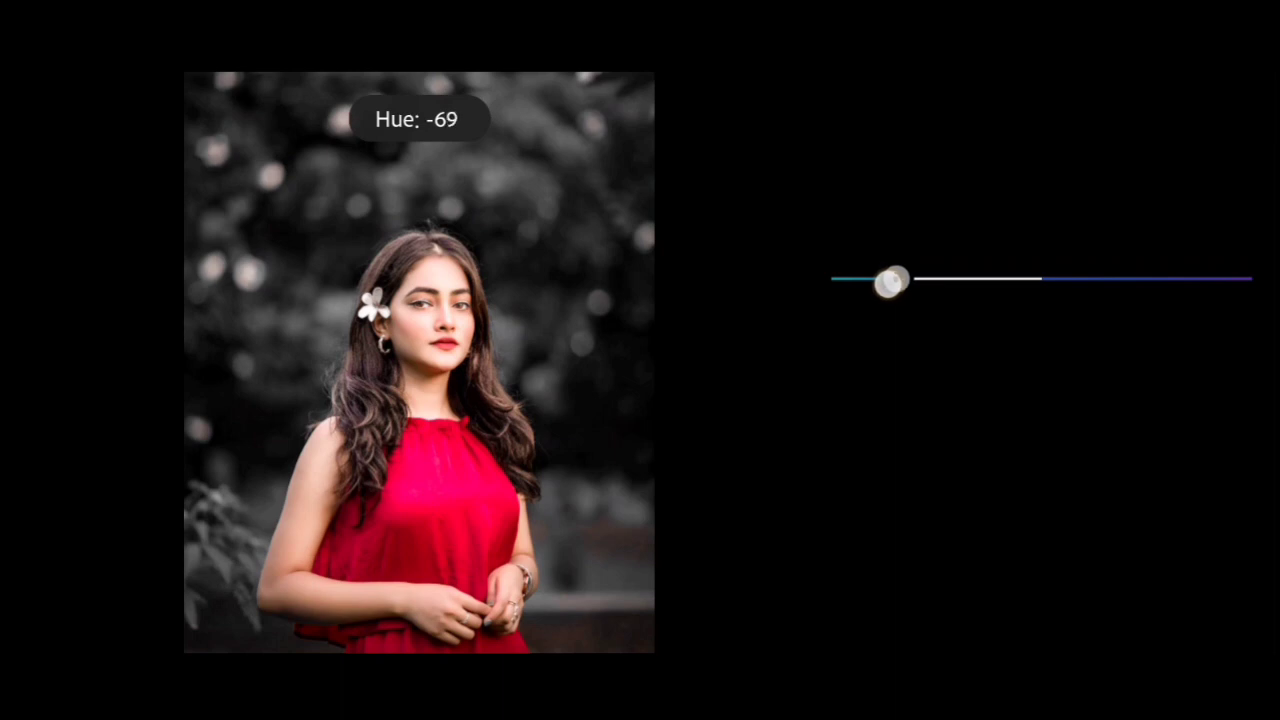
pyautogui.moveTo(893, 283); pyautogui.dragTo(888, 283)
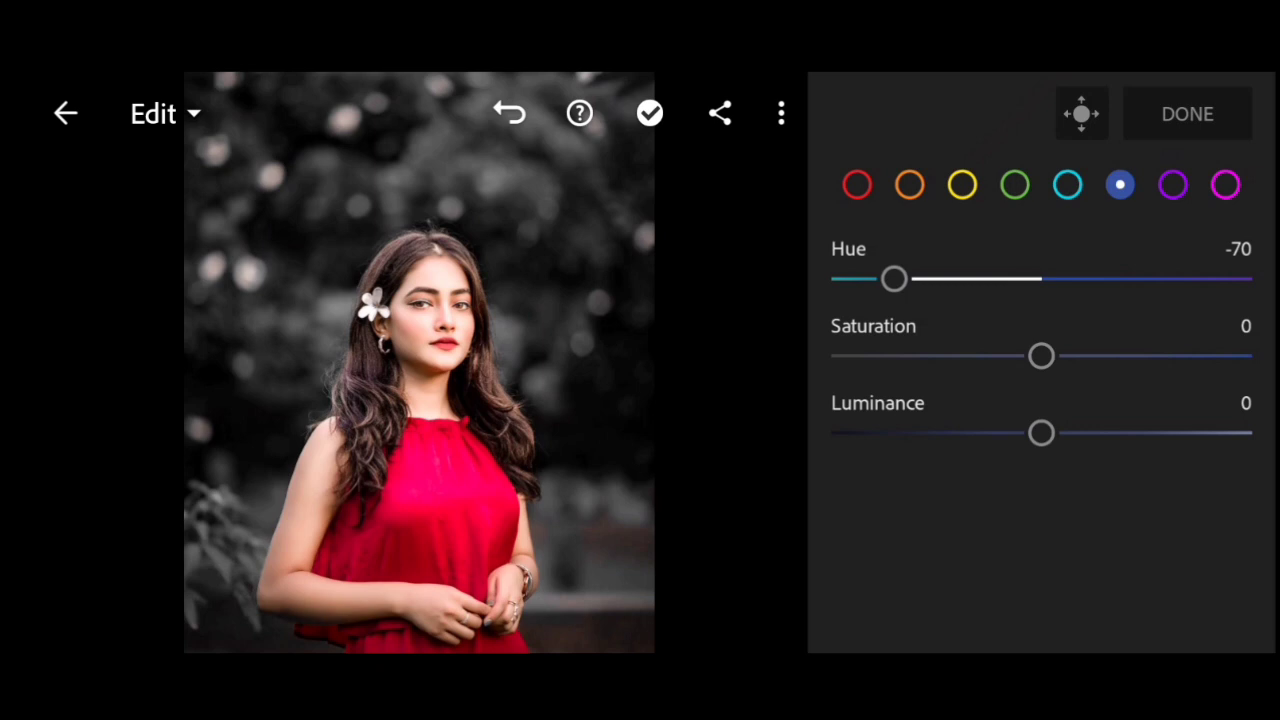
pyautogui.moveTo(1040, 355); pyautogui.dragTo(1250, 355)
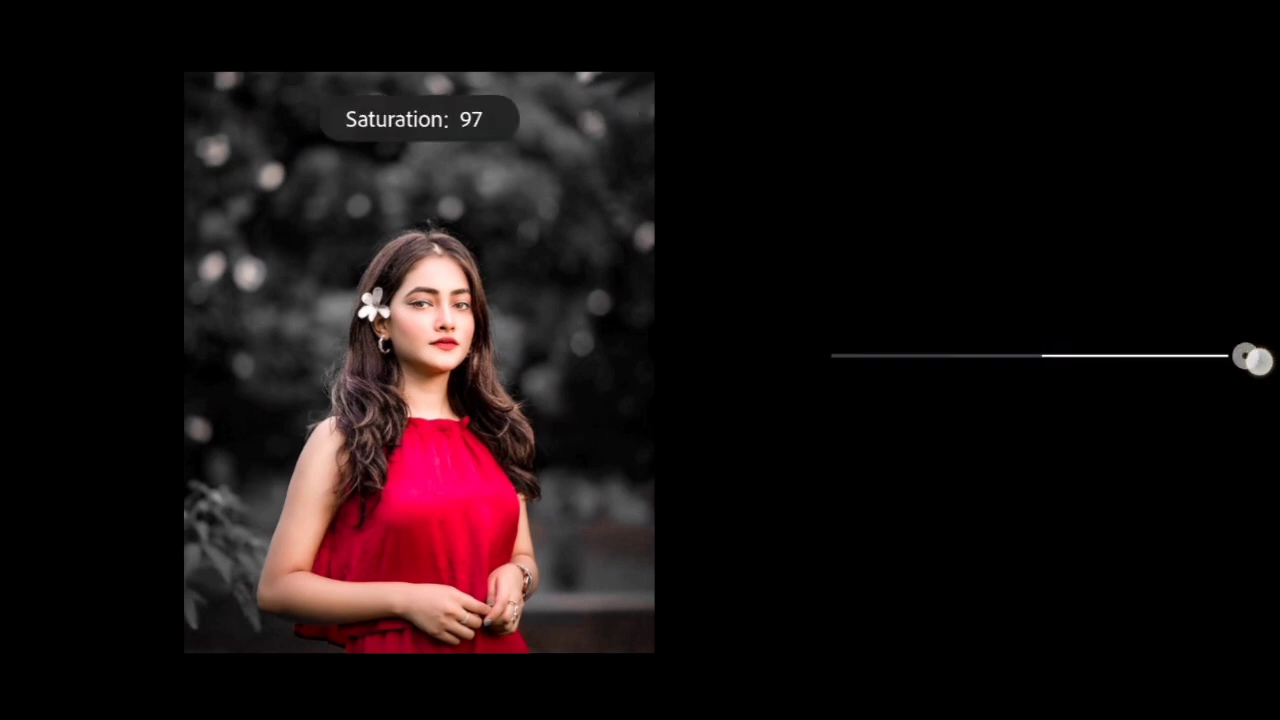
pyautogui.moveTo(1240, 357); pyautogui.dragTo(1260, 357)
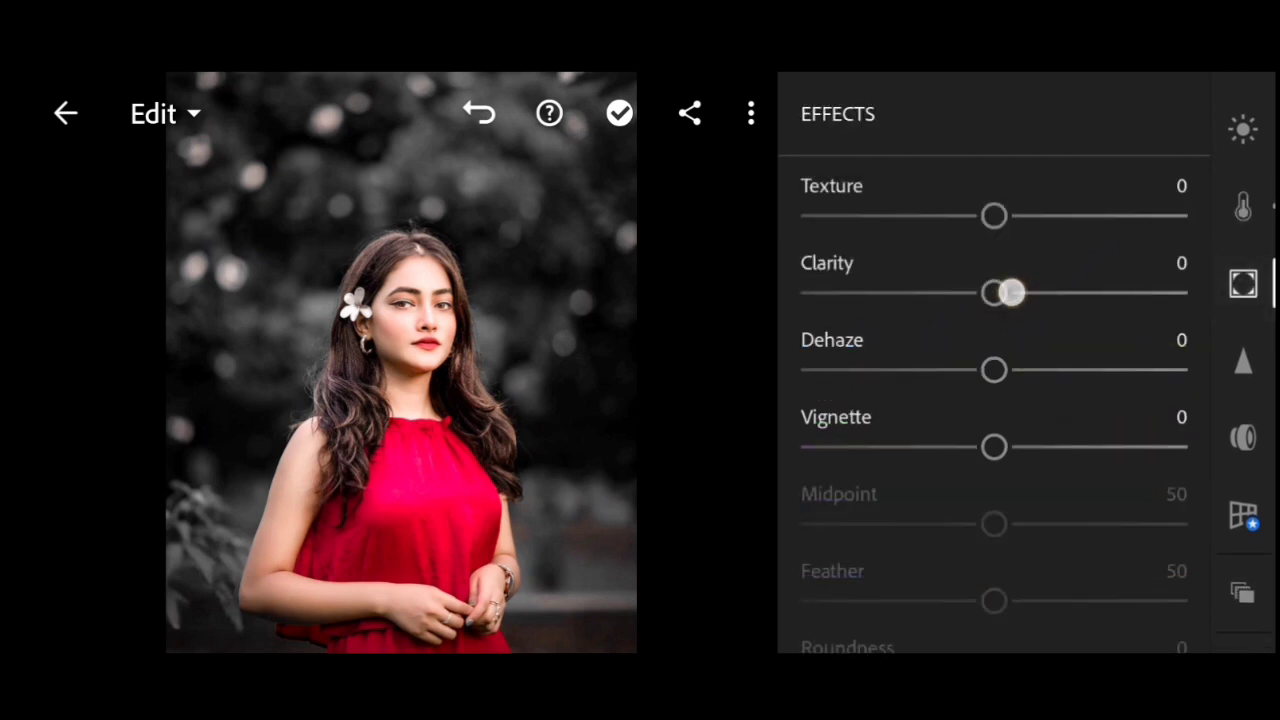
# Add clarity 30 and dehaze 10 to the portrait
pyautogui.moveTo(990, 291); pyautogui.dragTo(1040, 291)
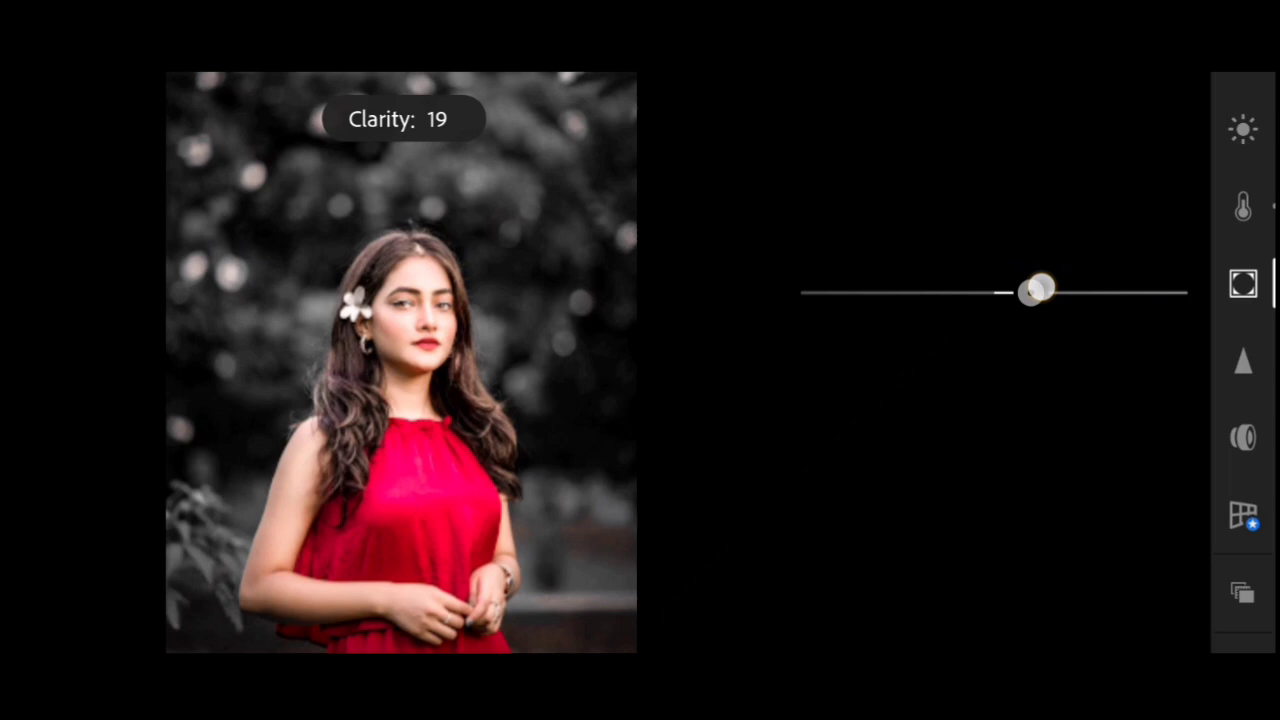
pyautogui.moveTo(1038, 290); pyautogui.dragTo(1060, 290)
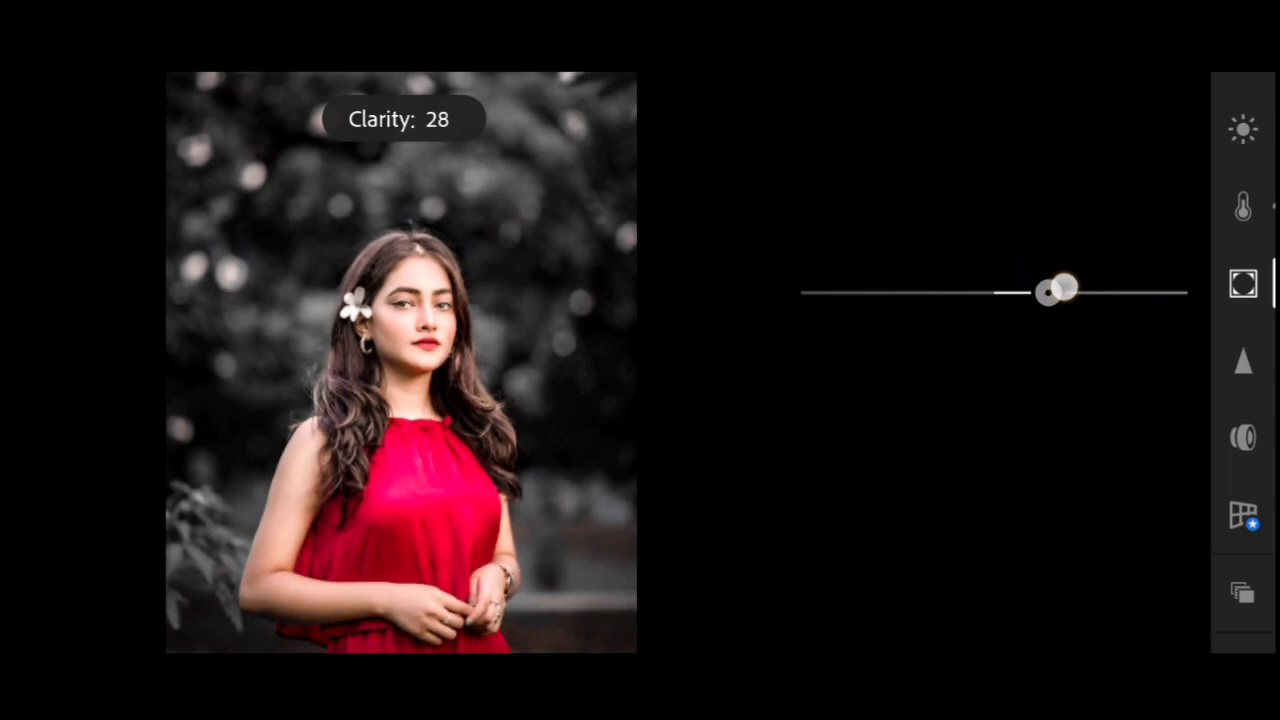
pyautogui.moveTo(1043, 291); pyautogui.dragTo(1063, 291)
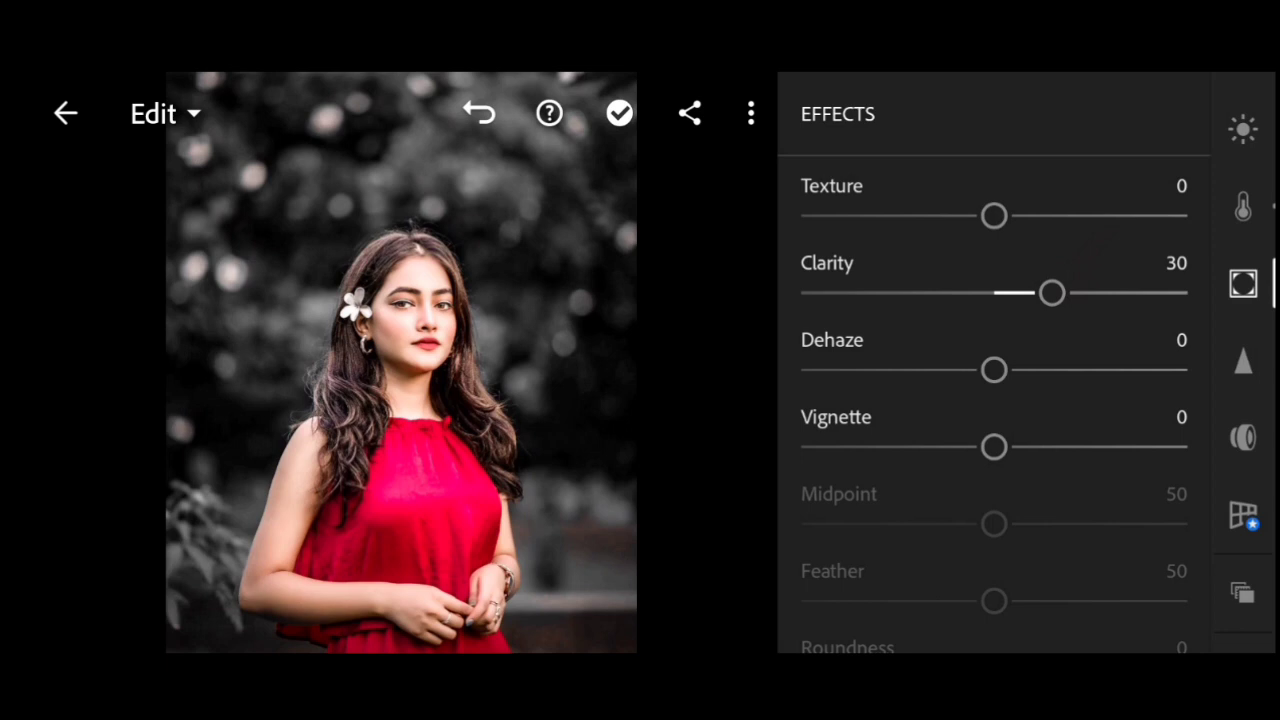
pyautogui.moveTo(994, 370); pyautogui.dragTo(1010, 371)
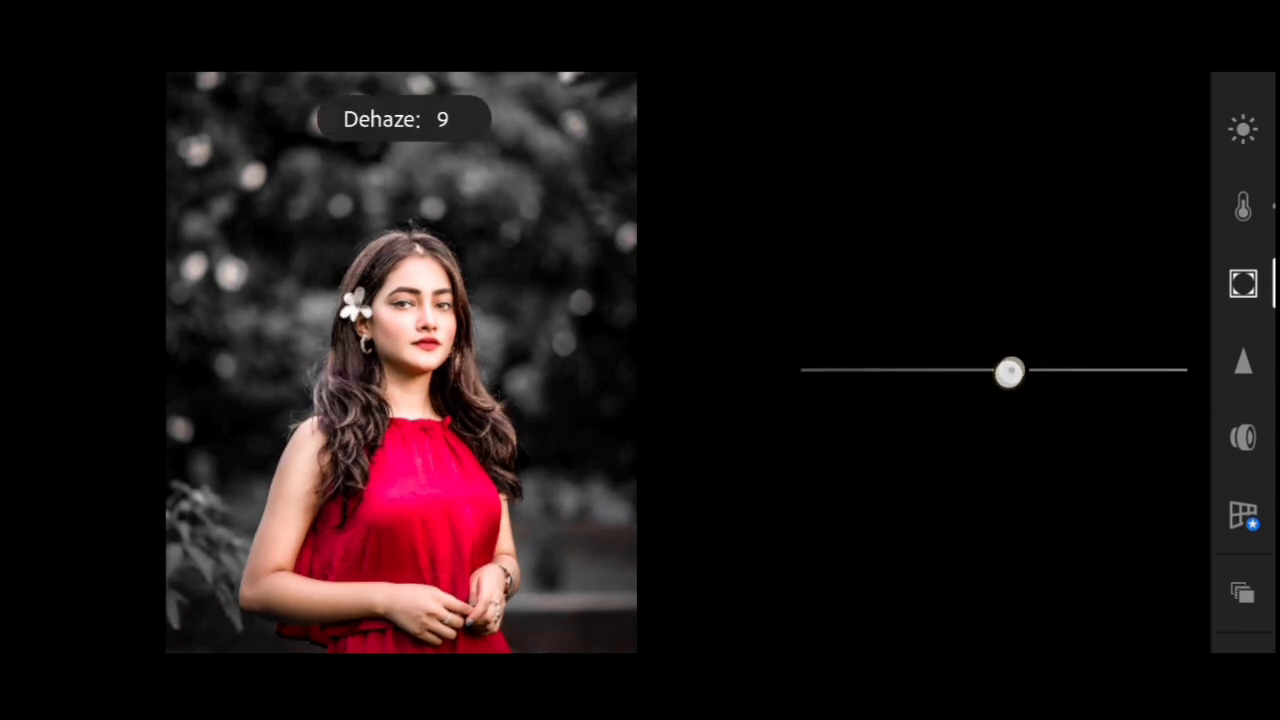
pyautogui.moveTo(1009, 371); pyautogui.dragTo(1013, 371)
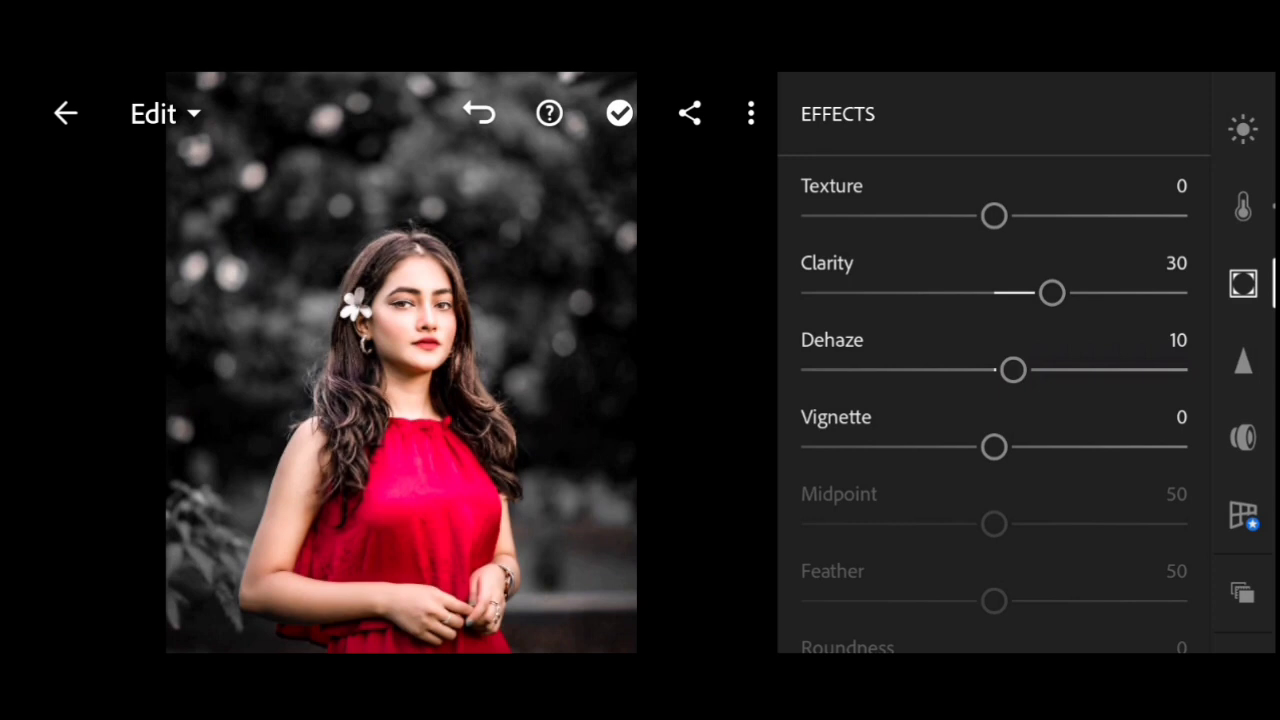
# Add a dark vignette of -28 with midpoint 0 and feather 74
pyautogui.moveTo(993, 447); pyautogui.dragTo(918, 447)
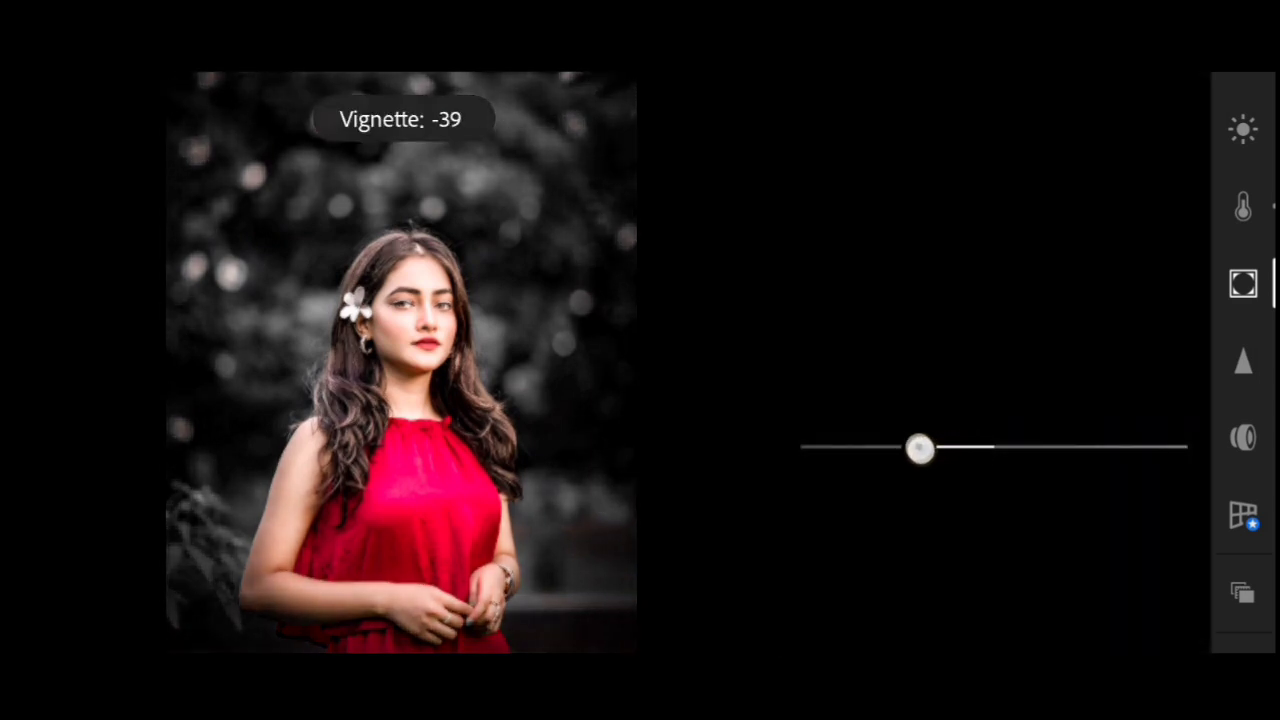
pyautogui.moveTo(920, 448); pyautogui.dragTo(915, 448)
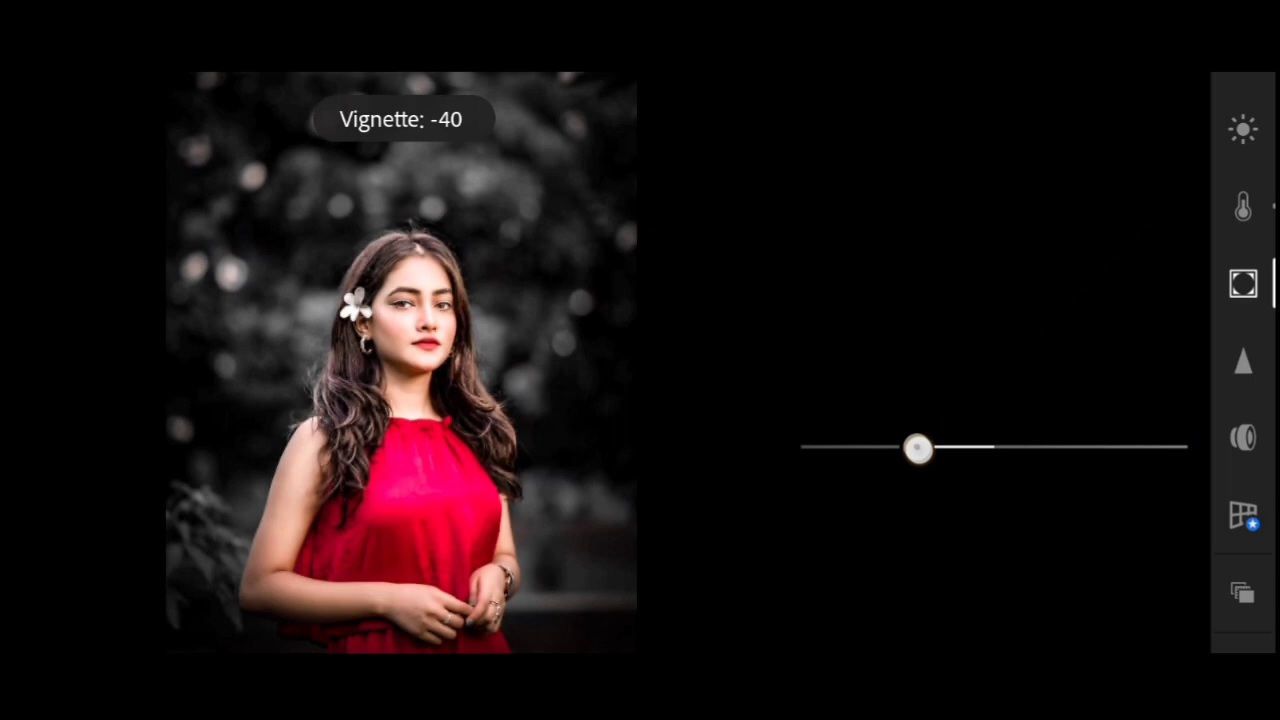
pyautogui.moveTo(918, 448); pyautogui.dragTo(975, 448)
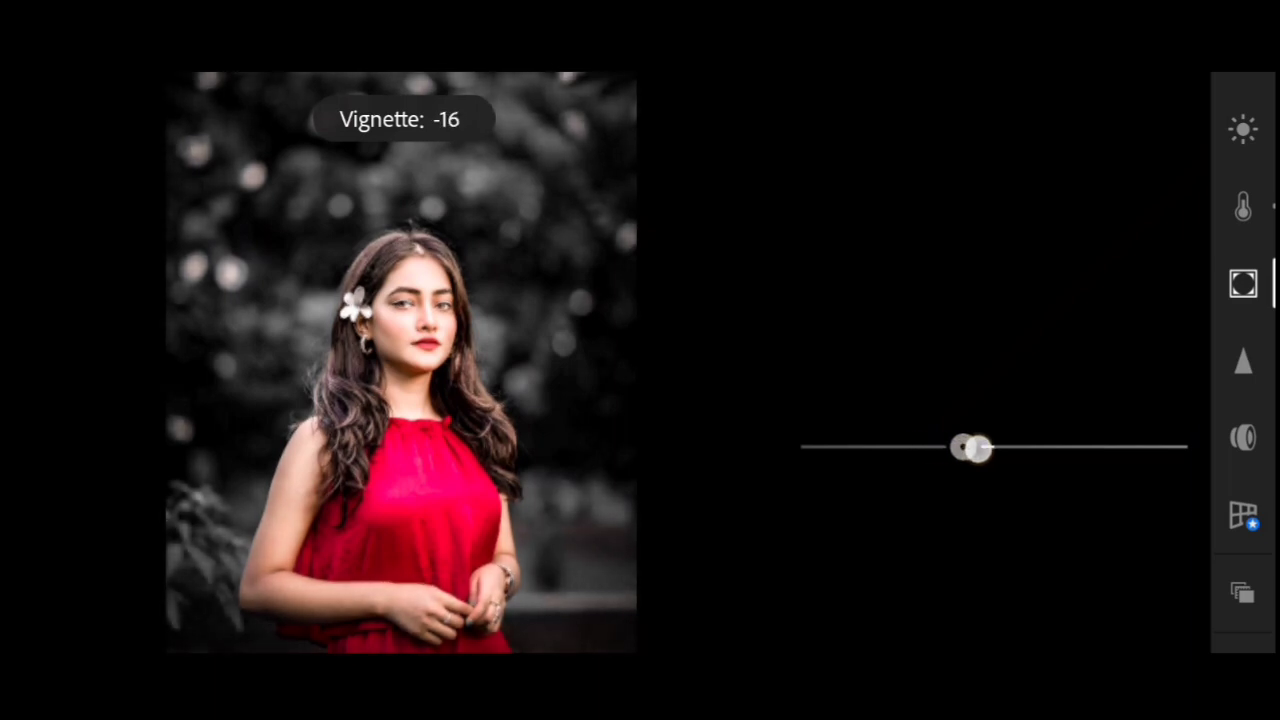
pyautogui.moveTo(970, 448); pyautogui.dragTo(948, 450)
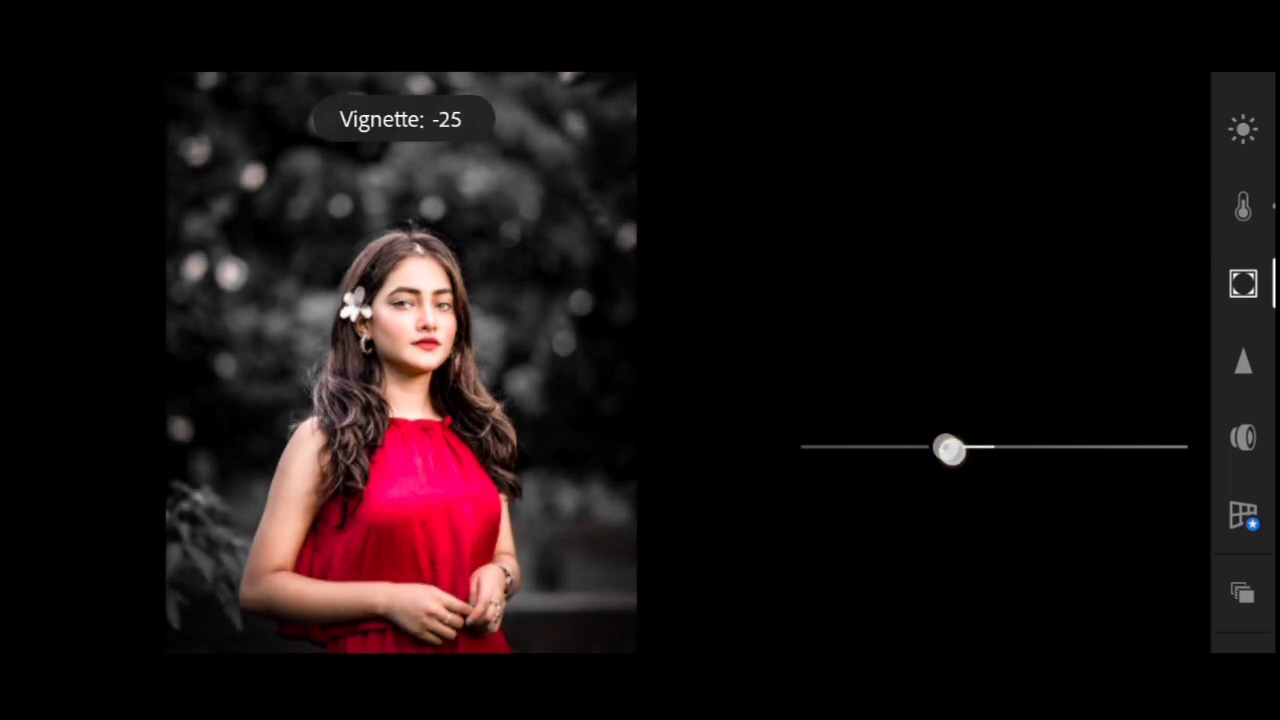
pyautogui.moveTo(950, 449); pyautogui.dragTo(943, 449)
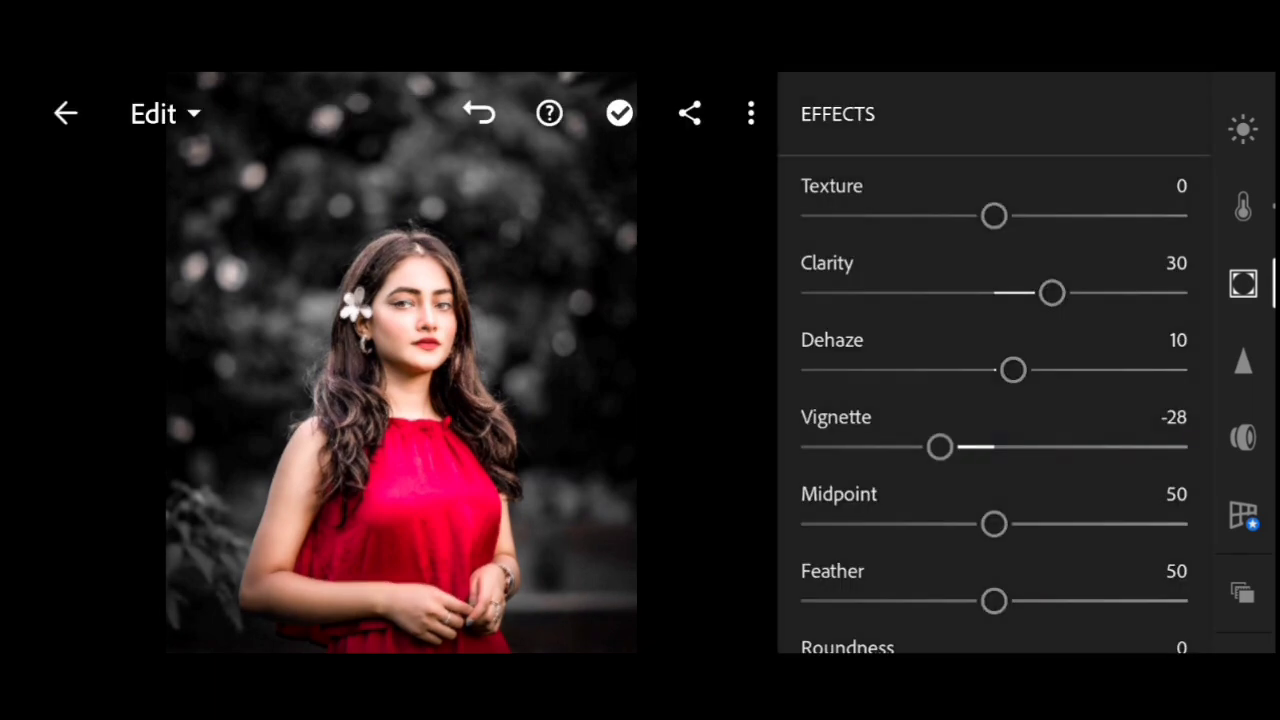
pyautogui.moveTo(994, 524); pyautogui.dragTo(975, 524)
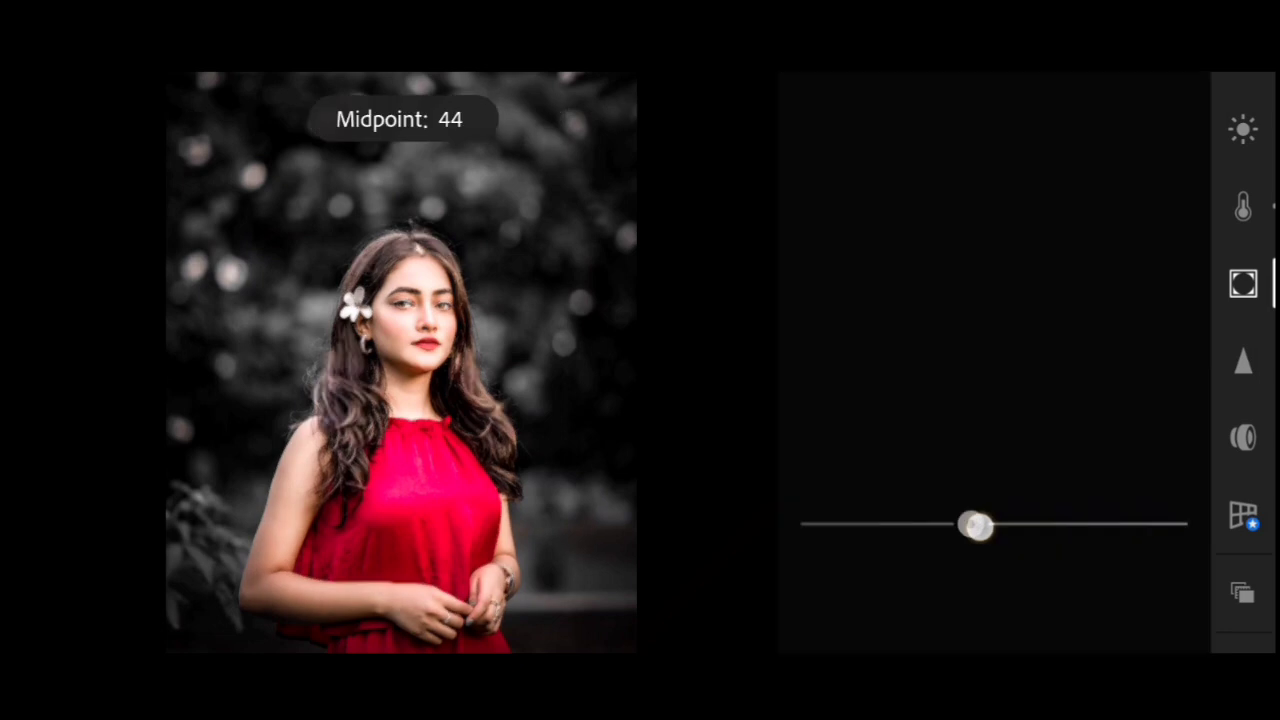
pyautogui.moveTo(975, 525); pyautogui.dragTo(815, 525)
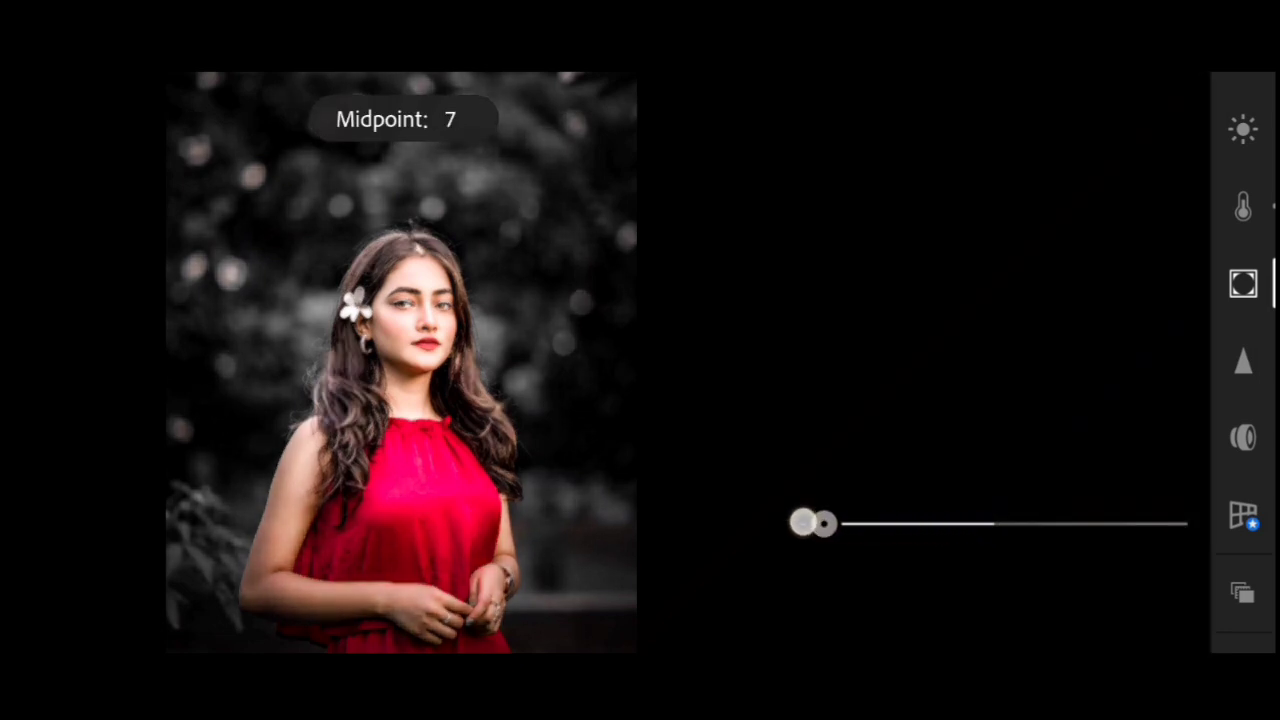
pyautogui.moveTo(820, 523); pyautogui.dragTo(800, 523)
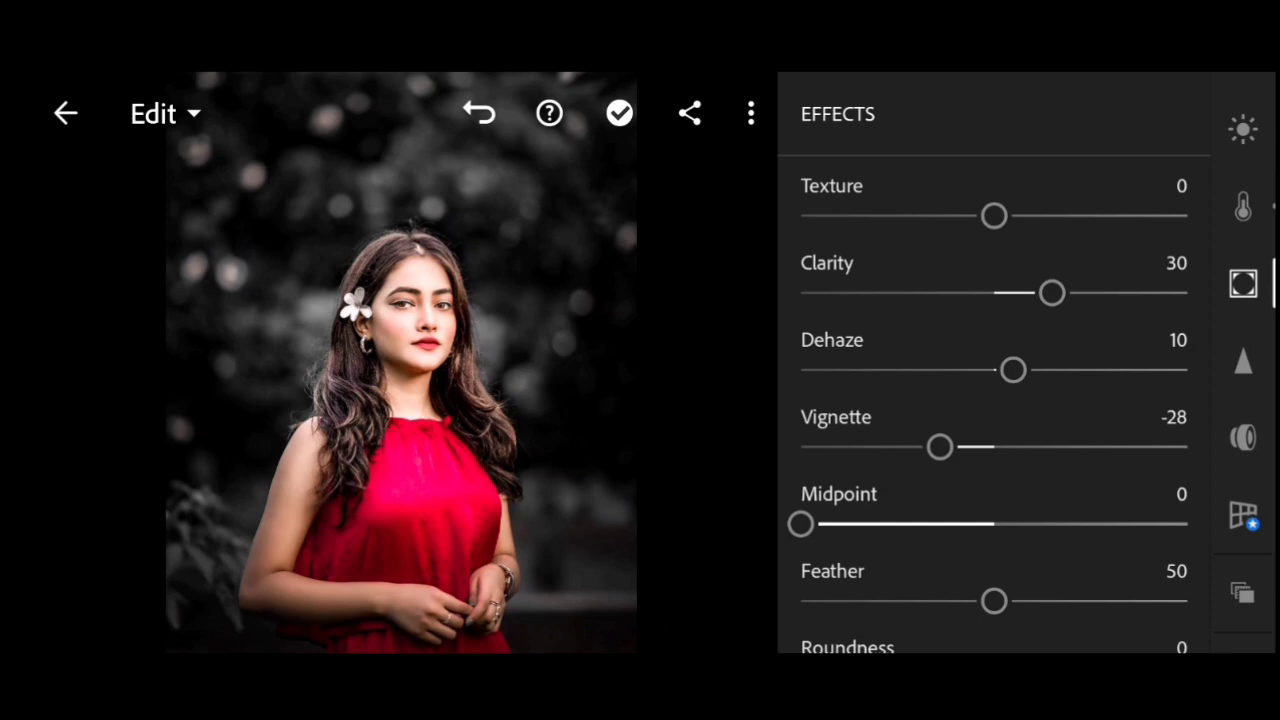
pyautogui.moveTo(994, 601); pyautogui.dragTo(1050, 601)
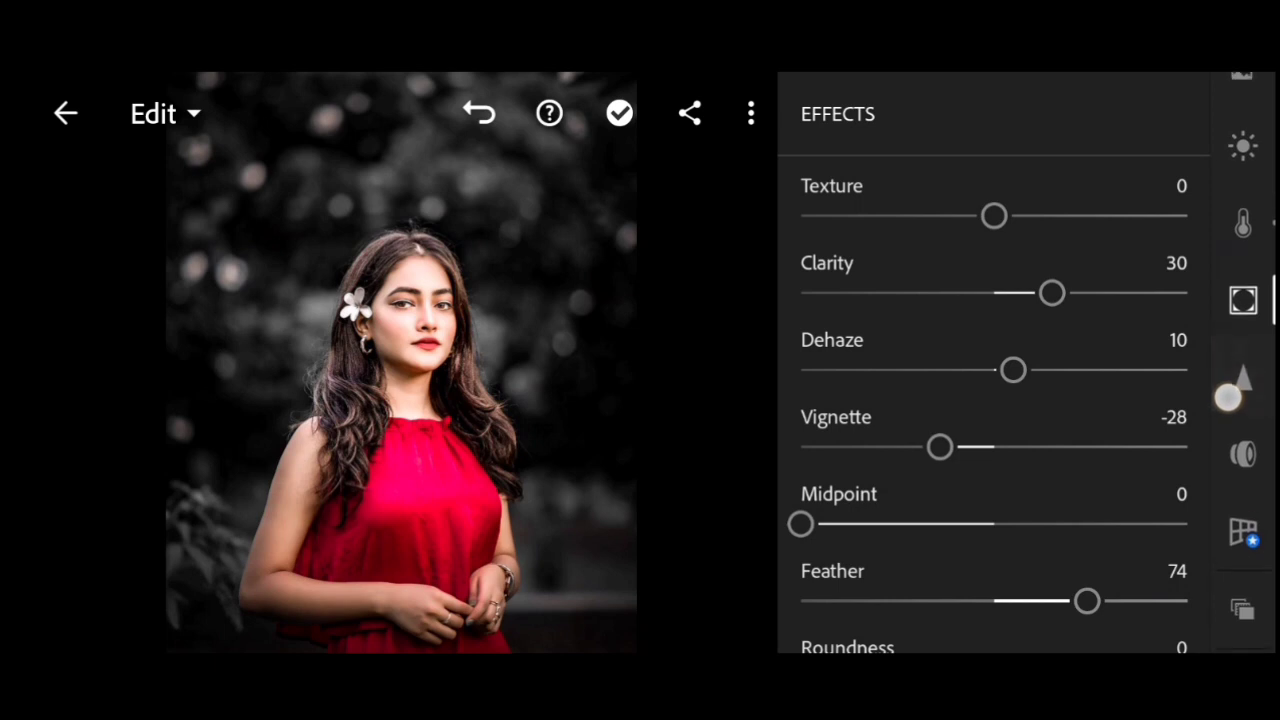
# Sharpen the portrait to 21 in the Detail settings
pyautogui.click(1243, 355)
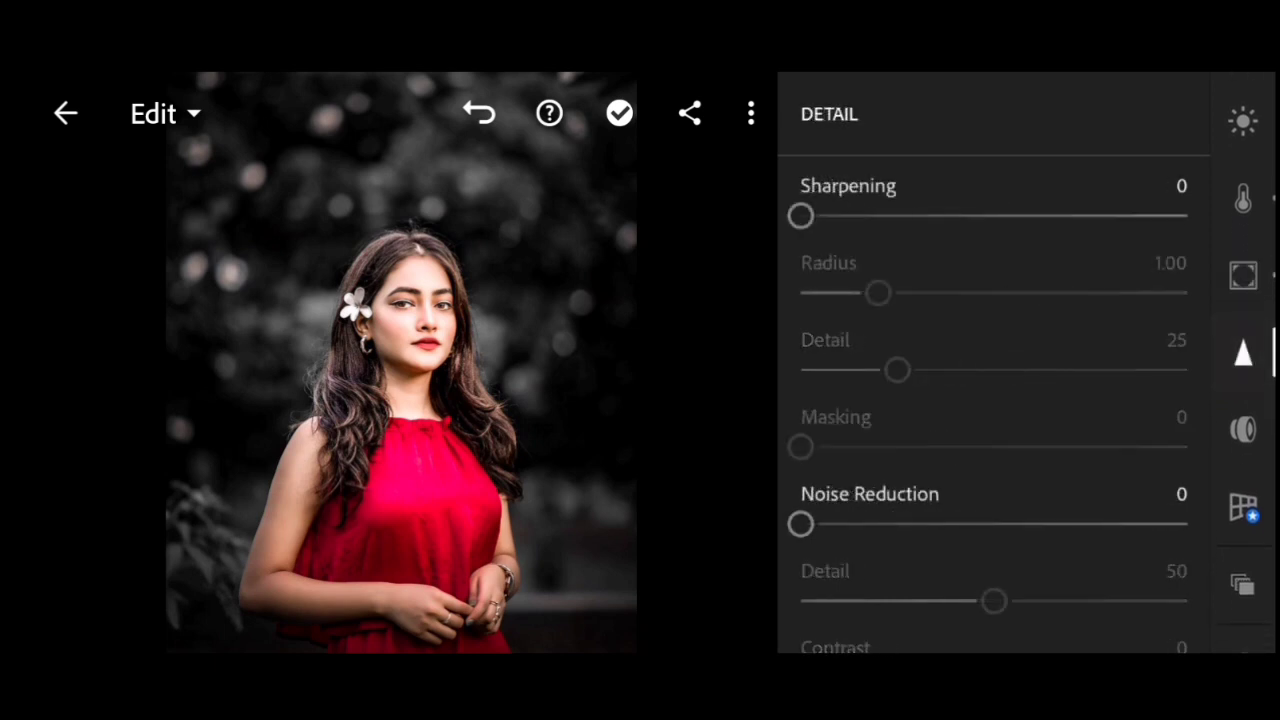
pyautogui.click(801, 216)
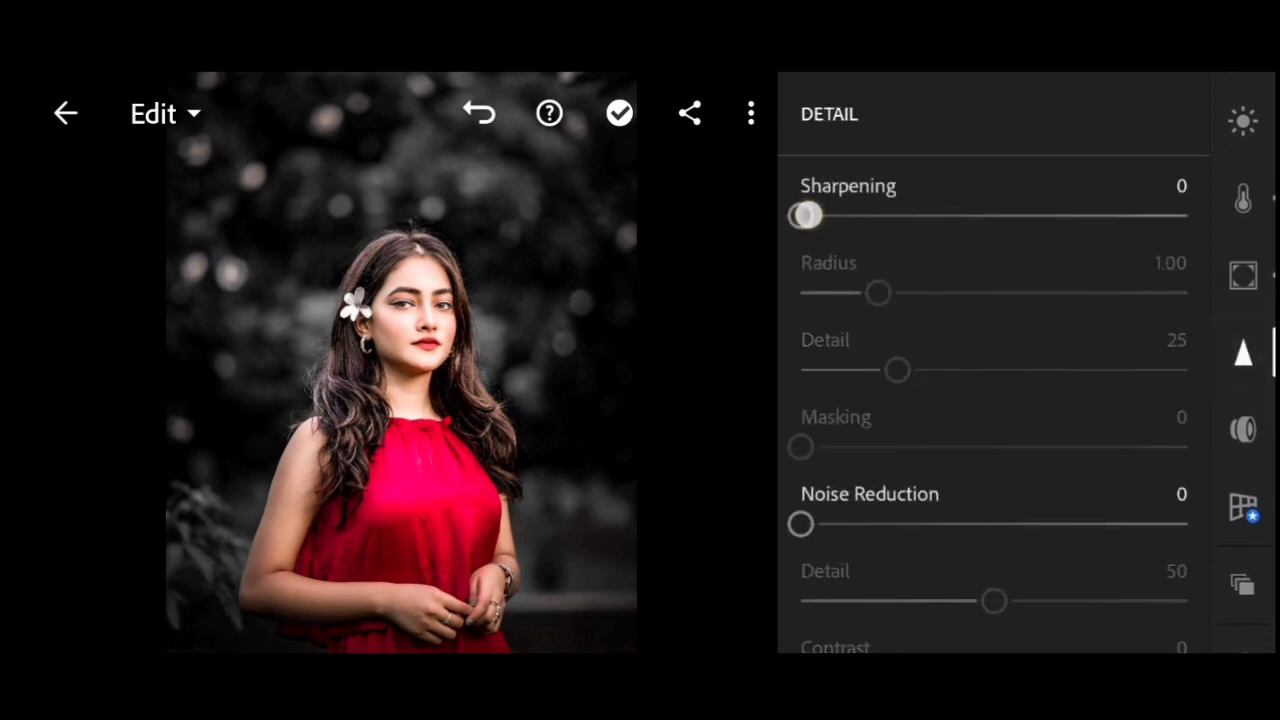
pyautogui.moveTo(808, 215); pyautogui.dragTo(863, 215)
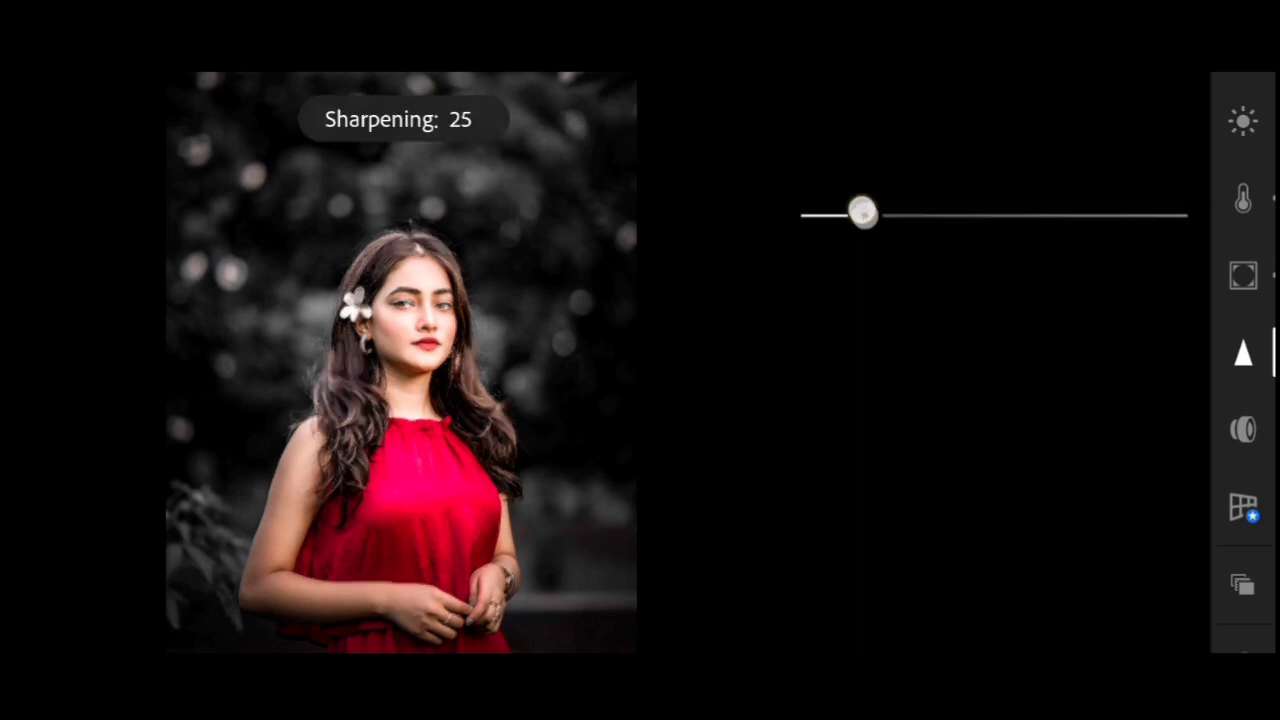
pyautogui.moveTo(862, 213); pyautogui.dragTo(865, 217)
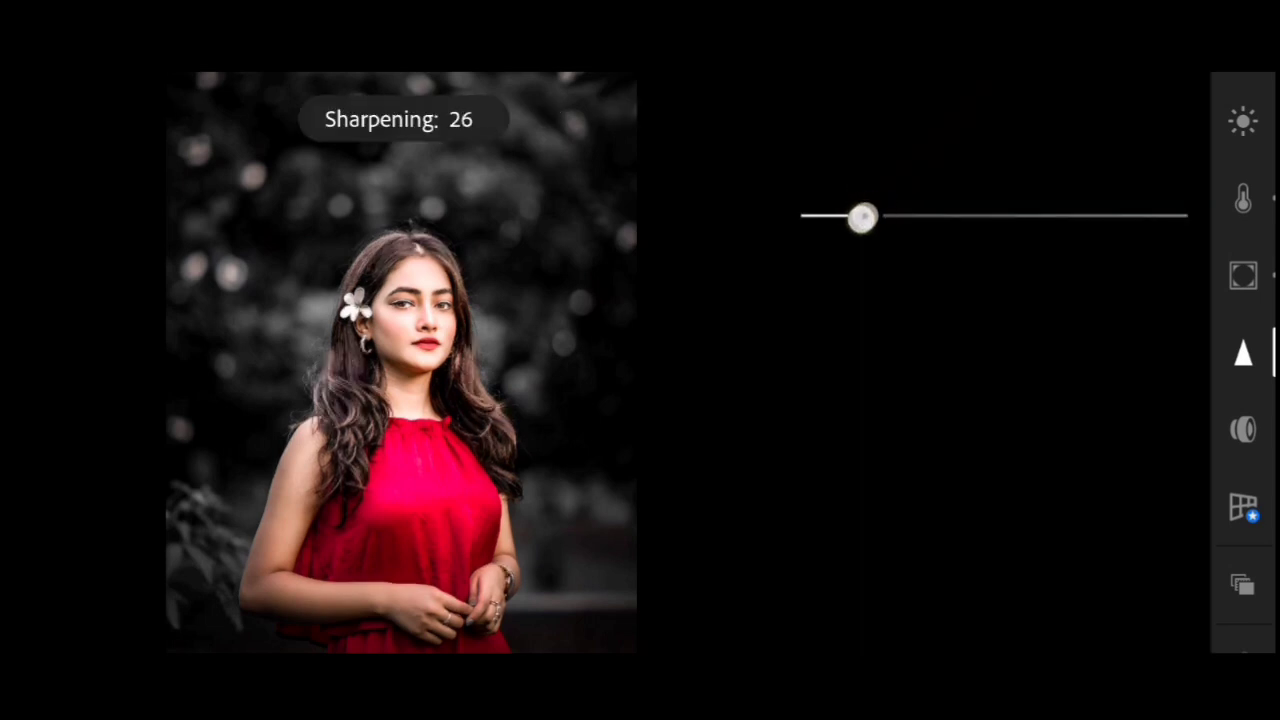
pyautogui.moveTo(862, 217); pyautogui.dragTo(843, 217)
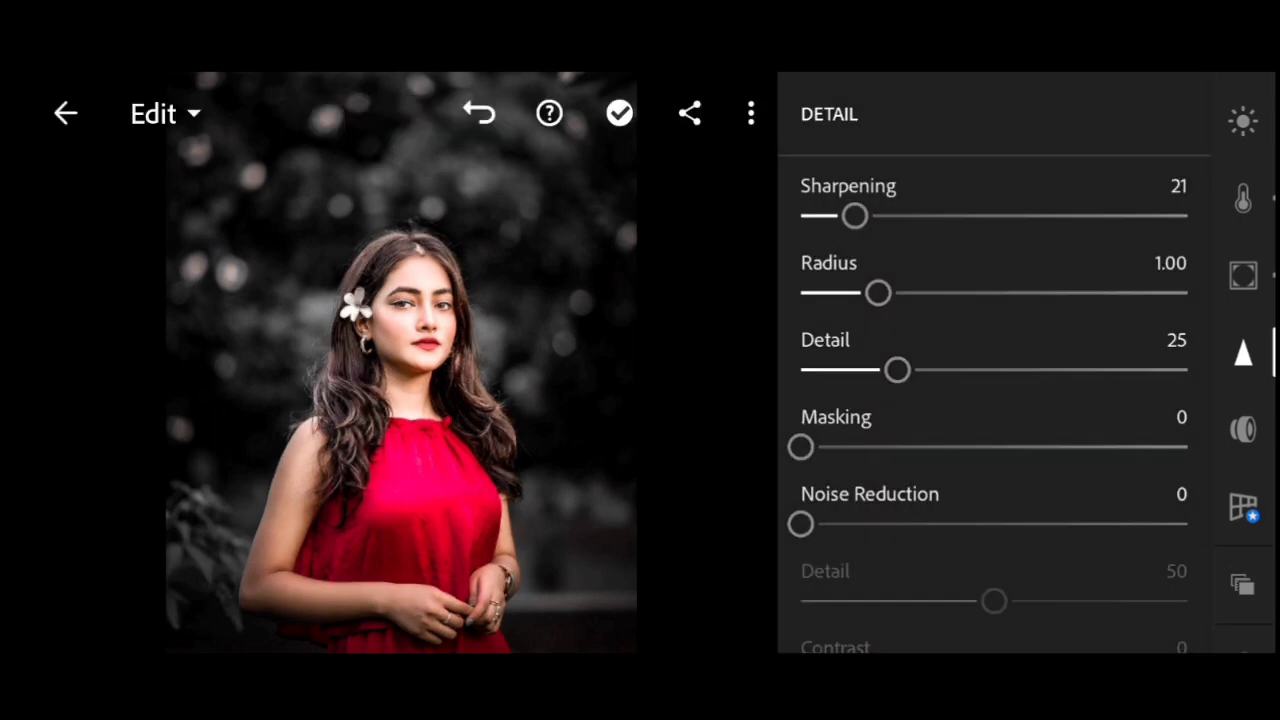
# Apply luminance noise reduction 16 and colour noise reduction around 16
pyautogui.moveTo(800, 523); pyautogui.dragTo(855, 523)
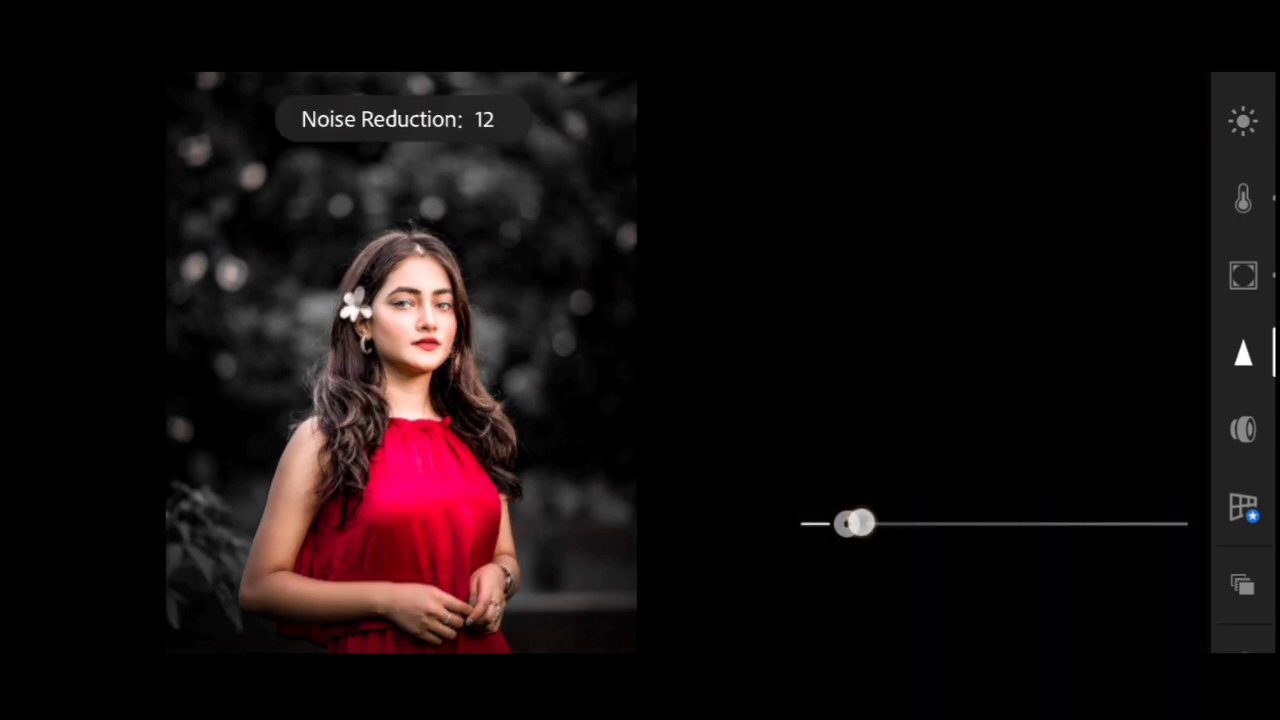
pyautogui.moveTo(855, 523); pyautogui.dragTo(878, 523)
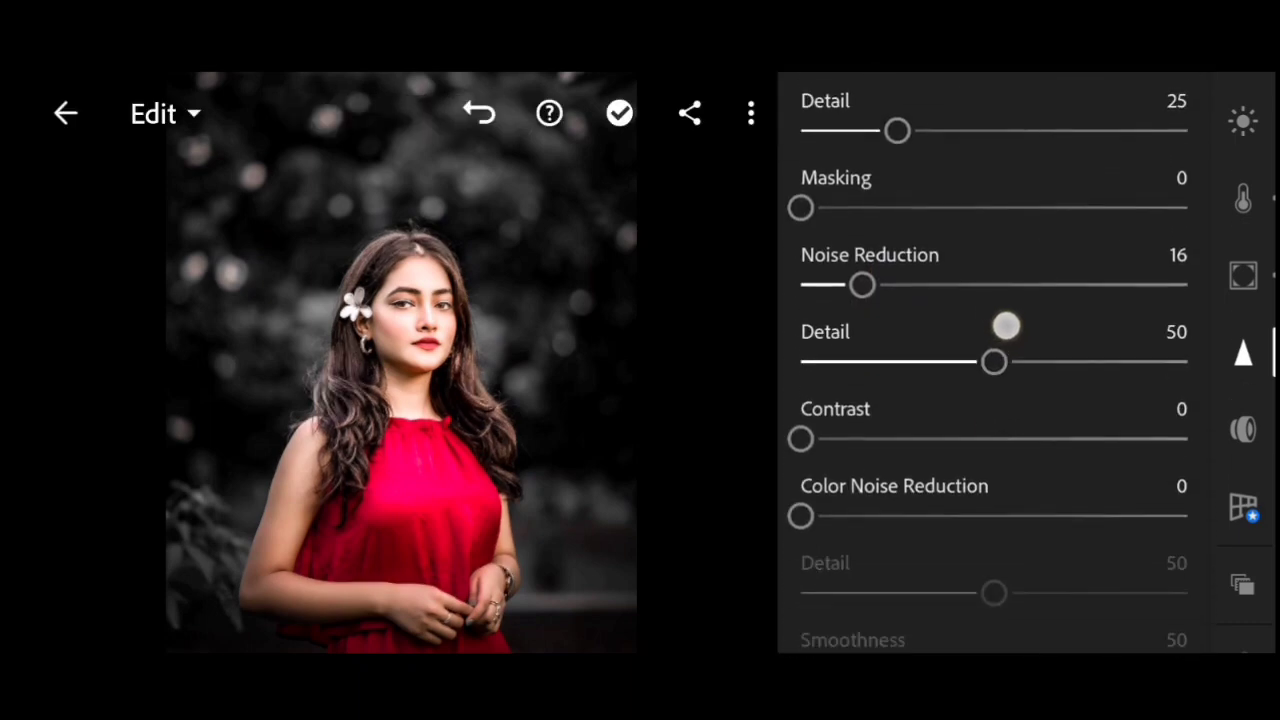
pyautogui.moveTo(800, 516); pyautogui.dragTo(870, 492)
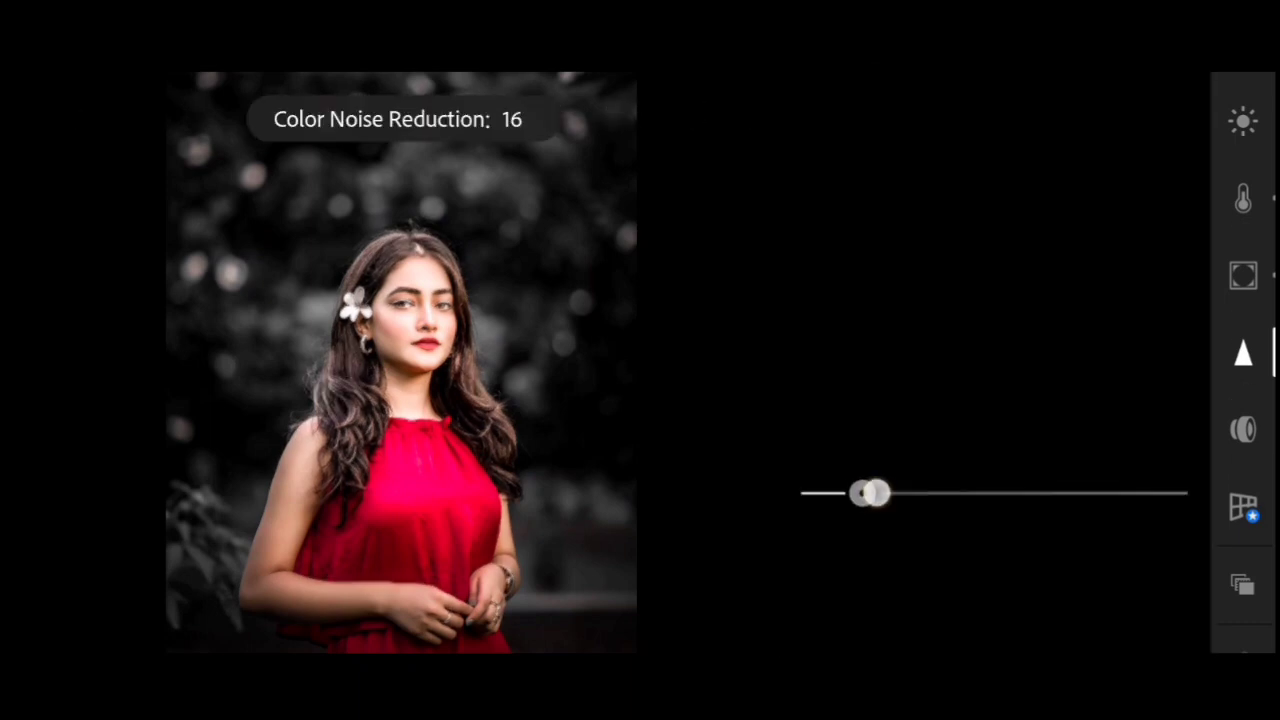
pyautogui.moveTo(870, 491); pyautogui.dragTo(840, 491)
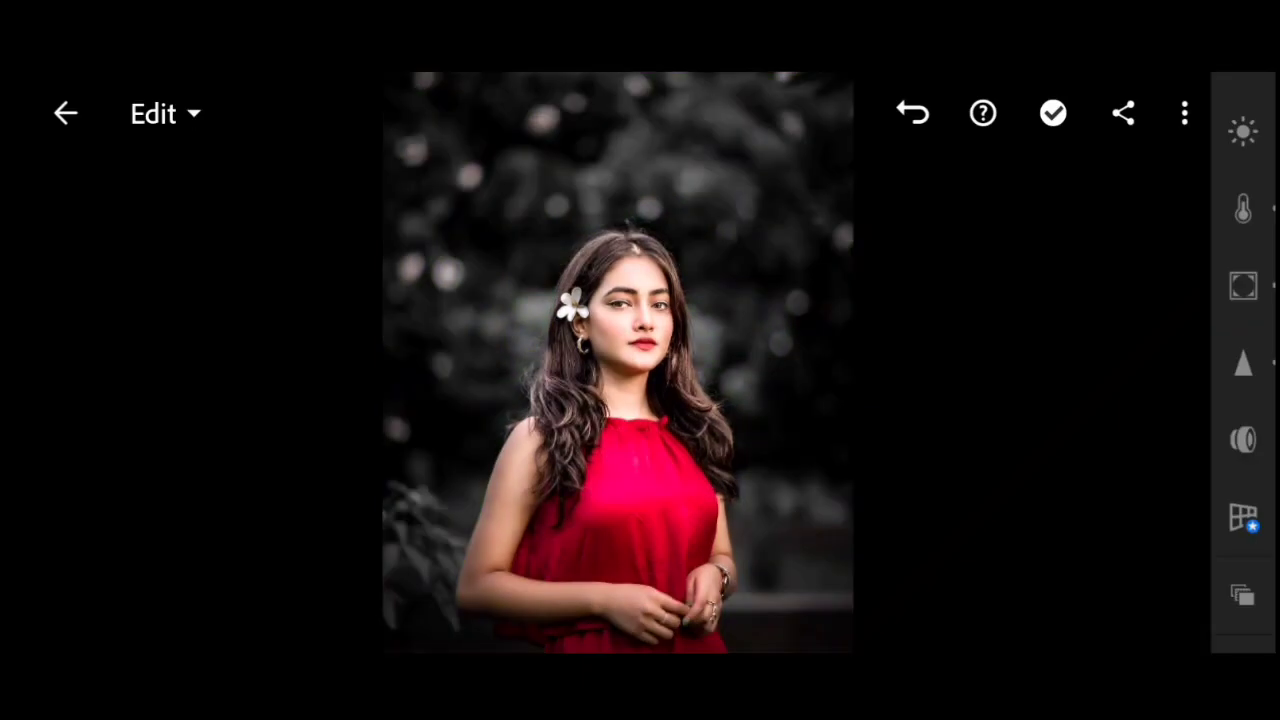
# Save the edited portrait to the device and dismiss the Export Completed dialog
pyautogui.click(1122, 112)
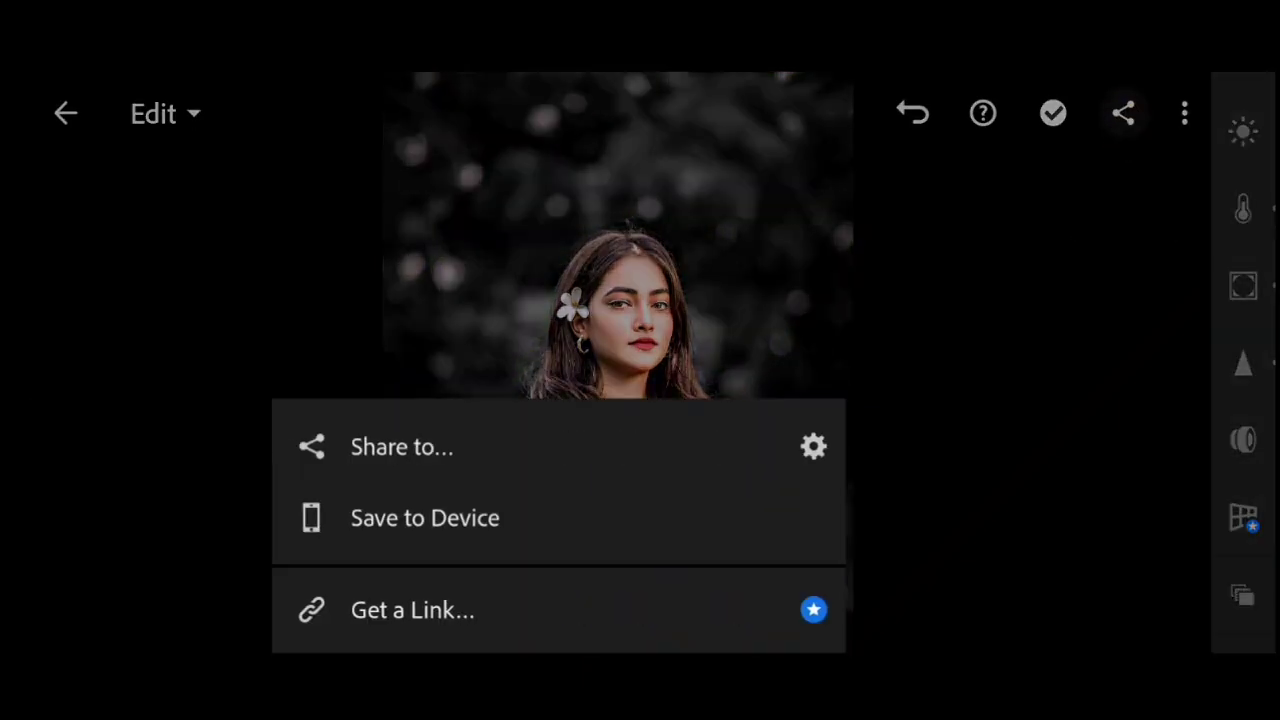
pyautogui.click(424, 517)
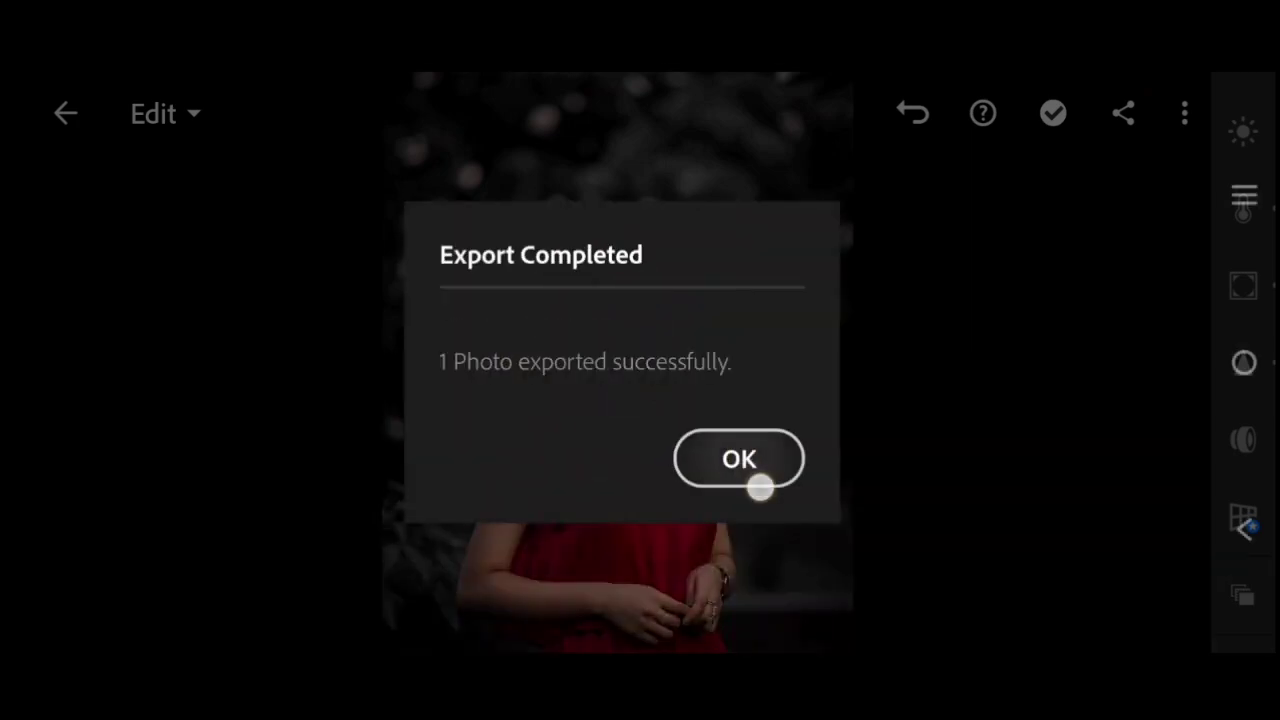
pyautogui.click(738, 459)
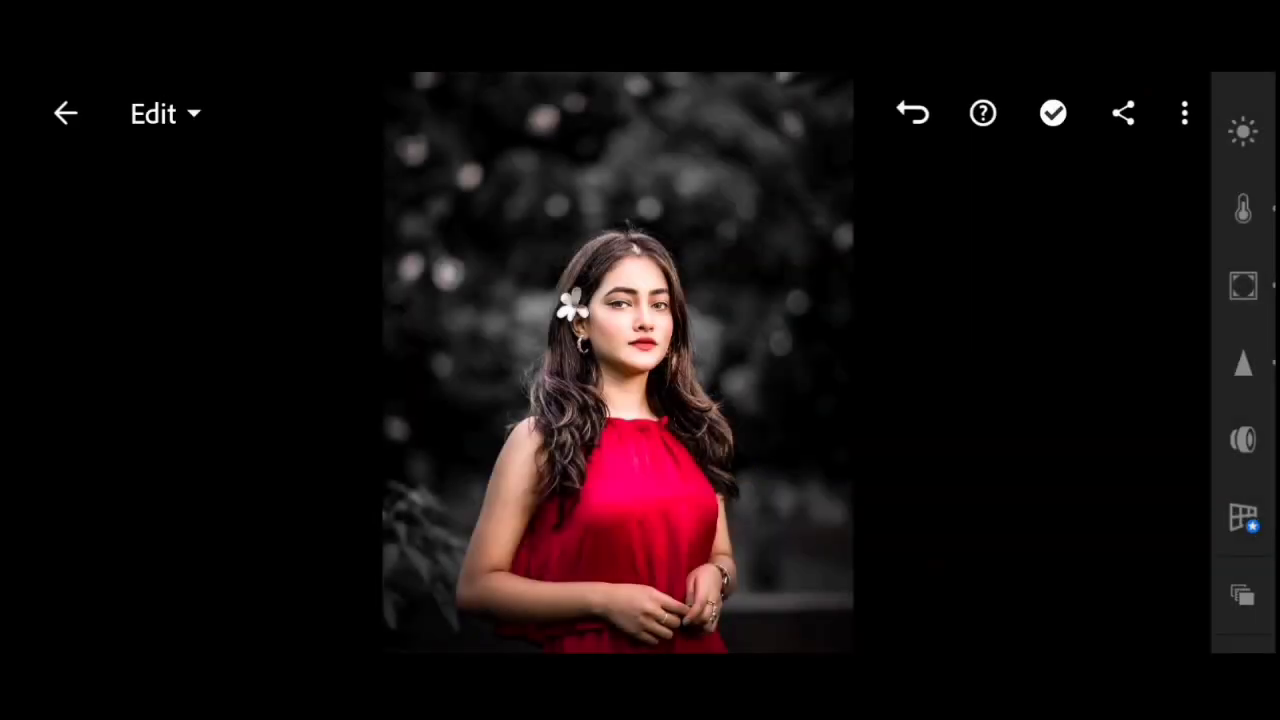